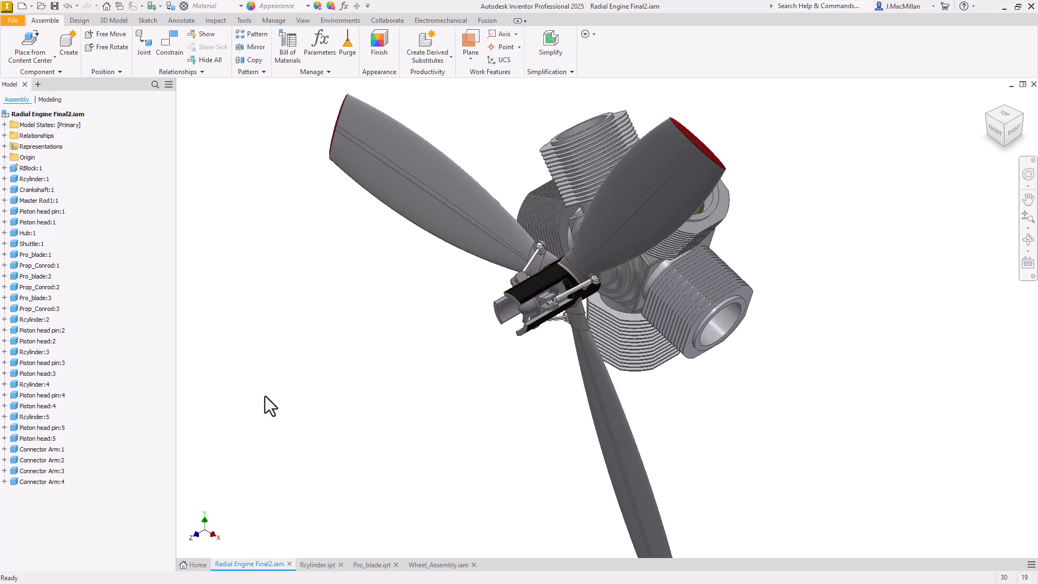
pyautogui.moveTo(350, 405)
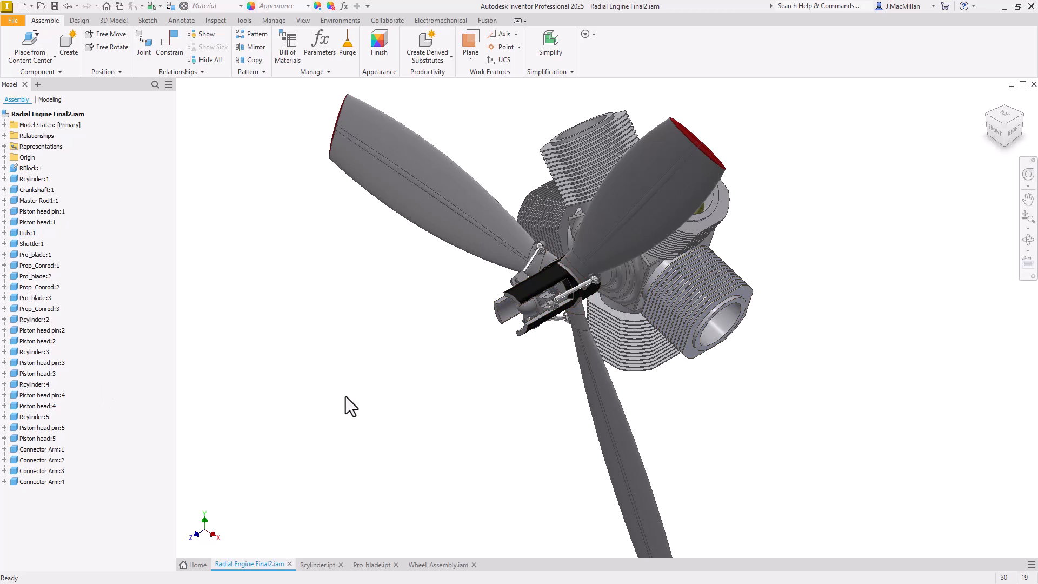
pyautogui.moveTo(281, 546)
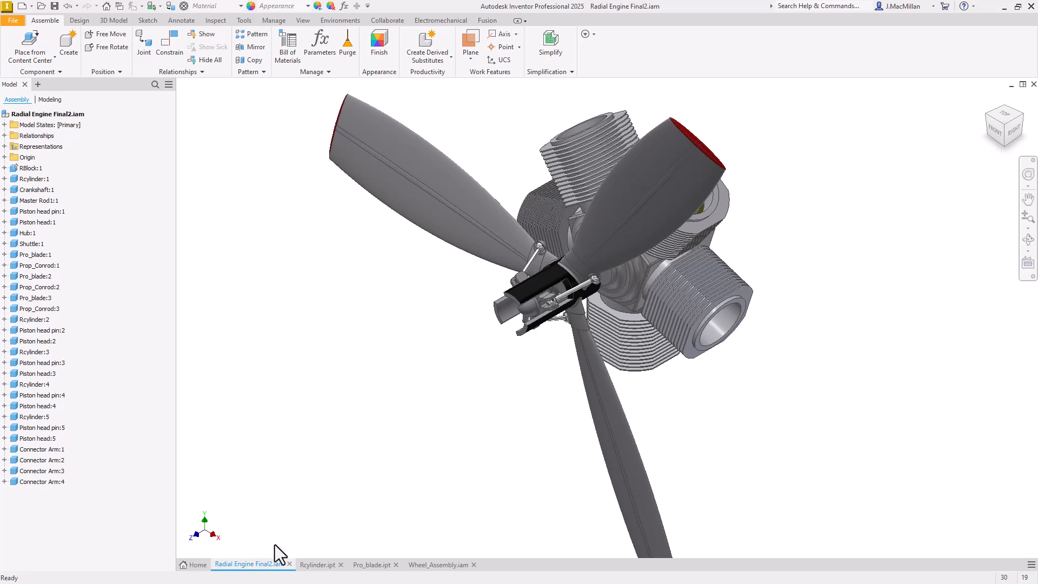
pyautogui.moveTo(264, 571)
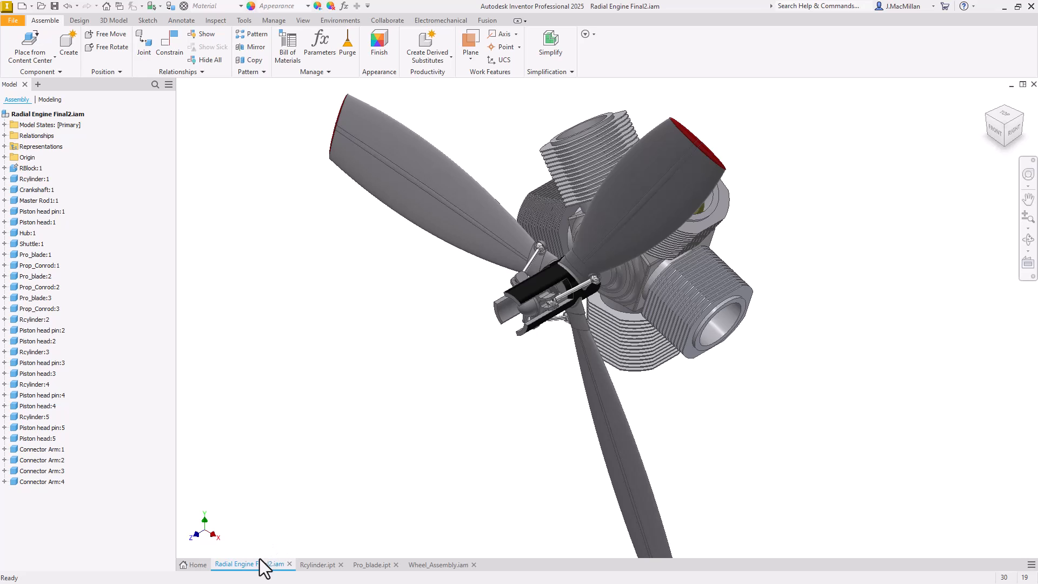
pyautogui.moveTo(326, 573)
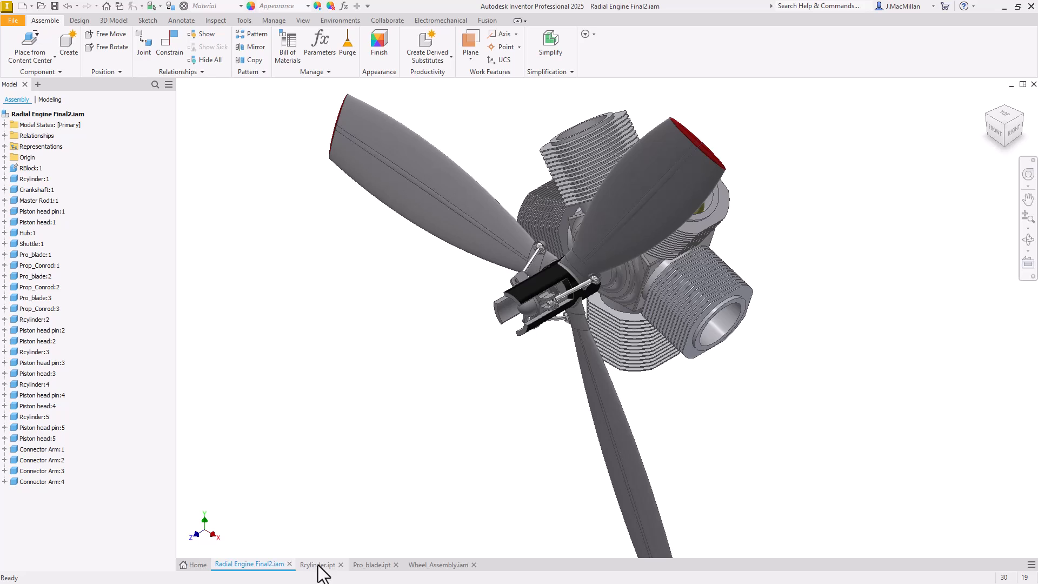
pyautogui.moveTo(318, 564)
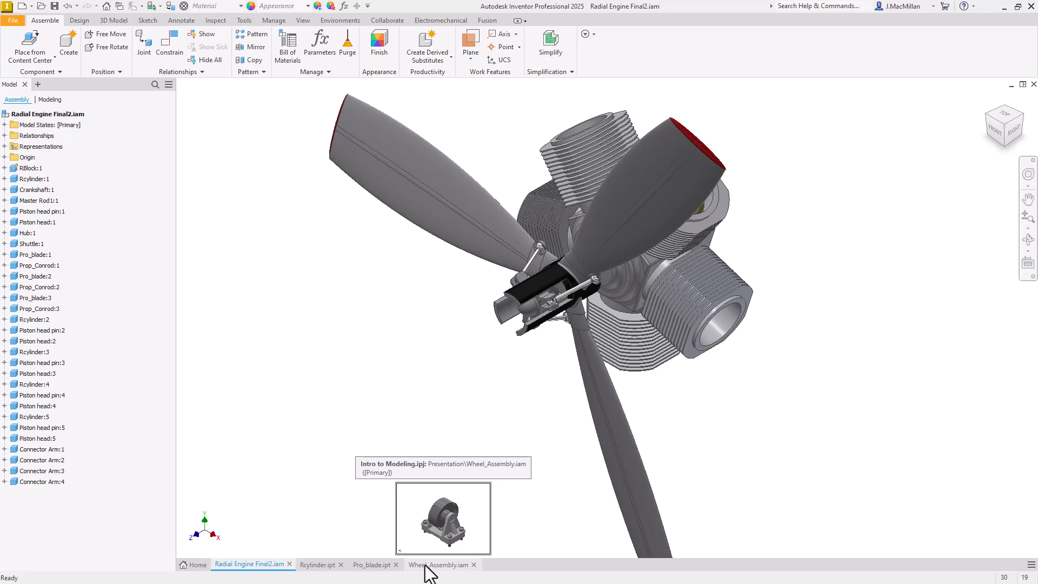
pyautogui.moveTo(270, 517)
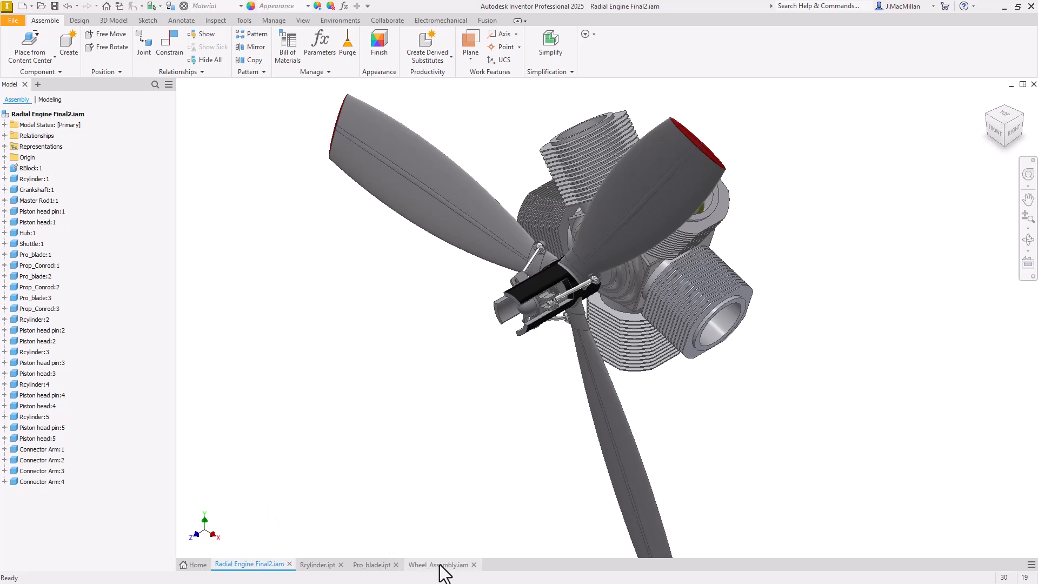
pyautogui.moveTo(441, 564)
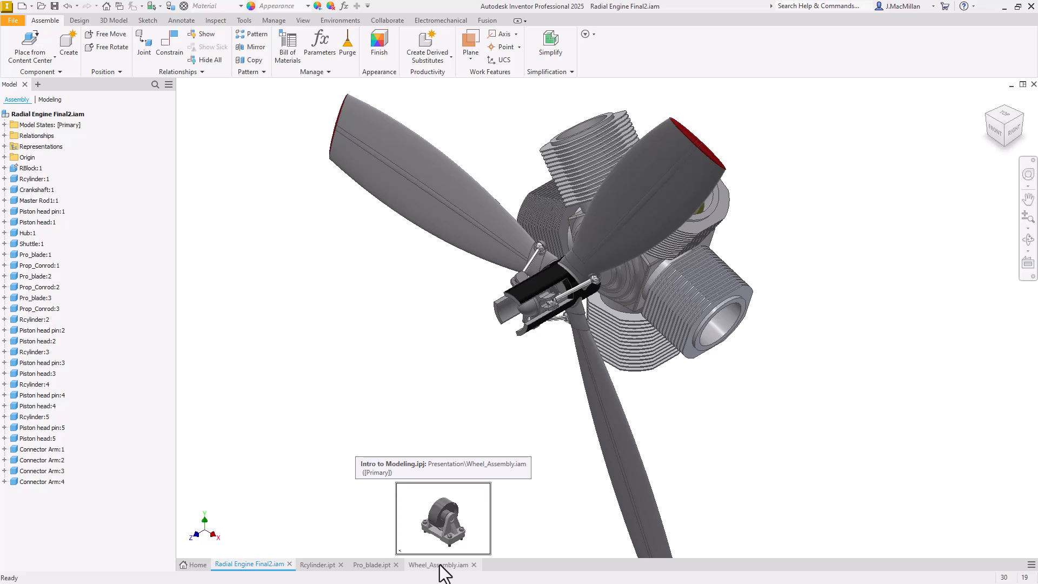
# Dock the Wheel_Assembly.iam tab as its own pane below the Radial Engine assembly
pyautogui.click(437, 564)
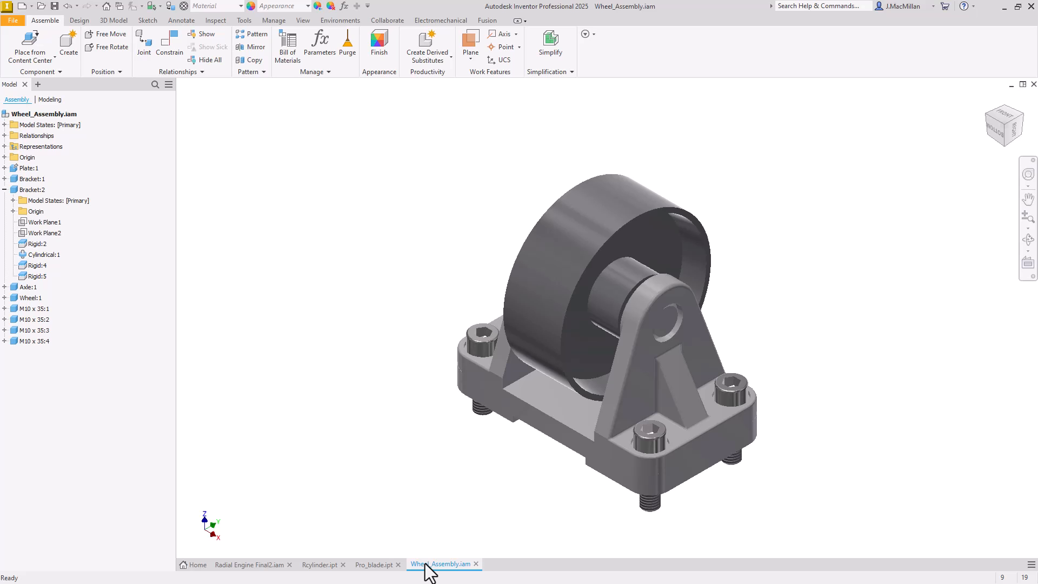
pyautogui.click(251, 564)
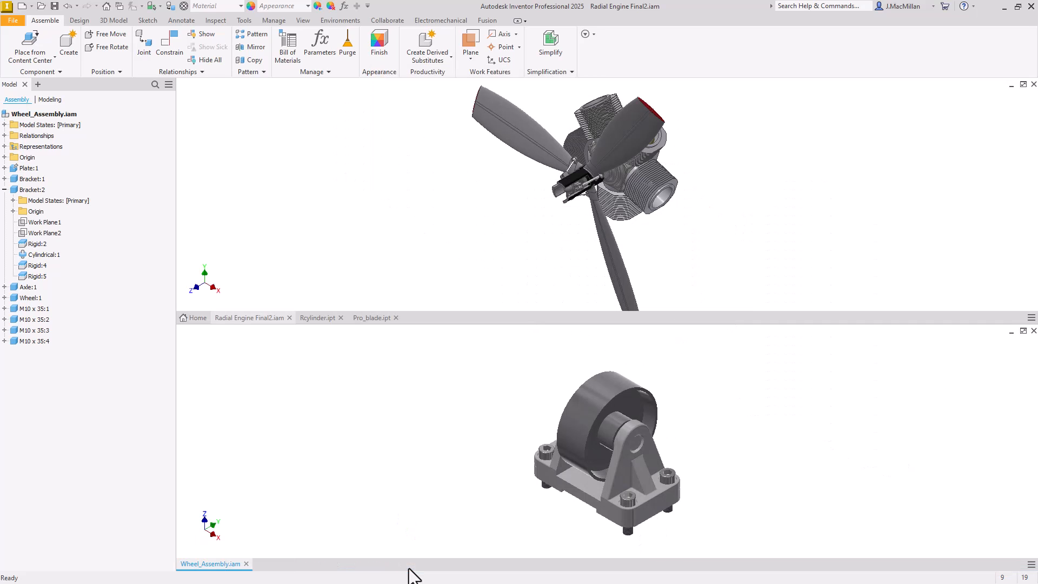
pyautogui.moveTo(366, 433)
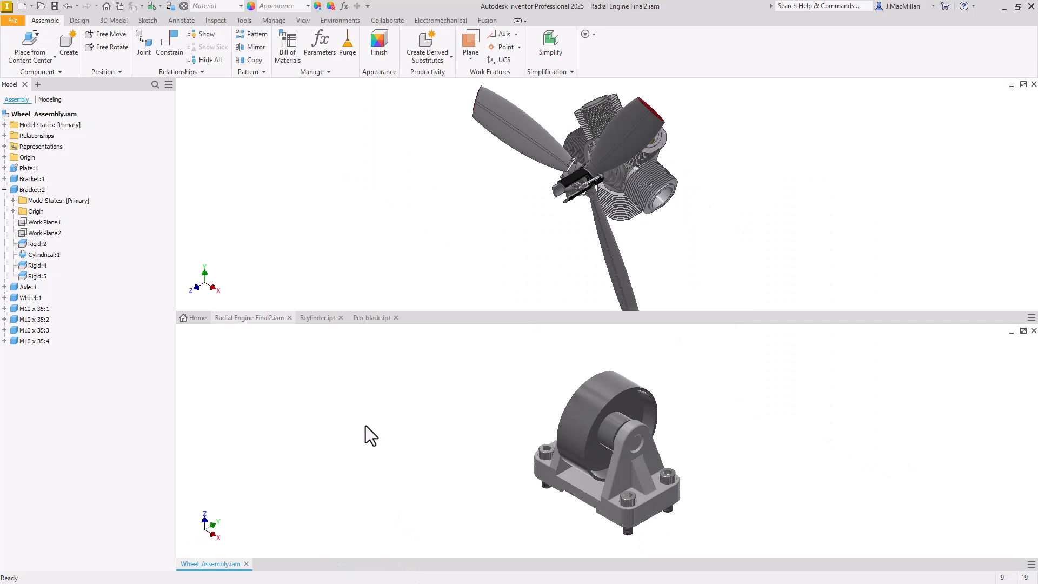
pyautogui.moveTo(290, 380)
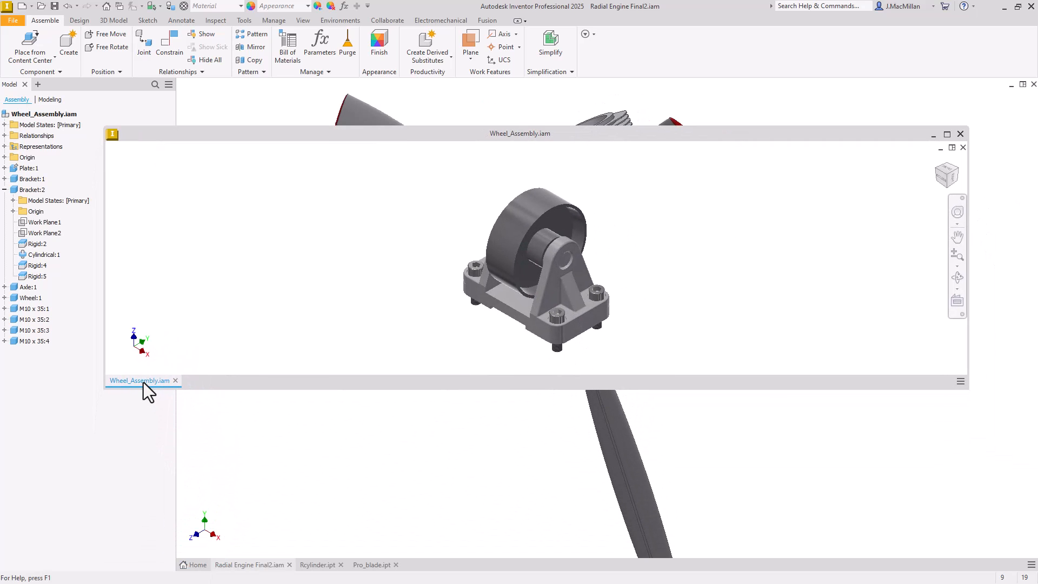
pyautogui.moveTo(140, 380)
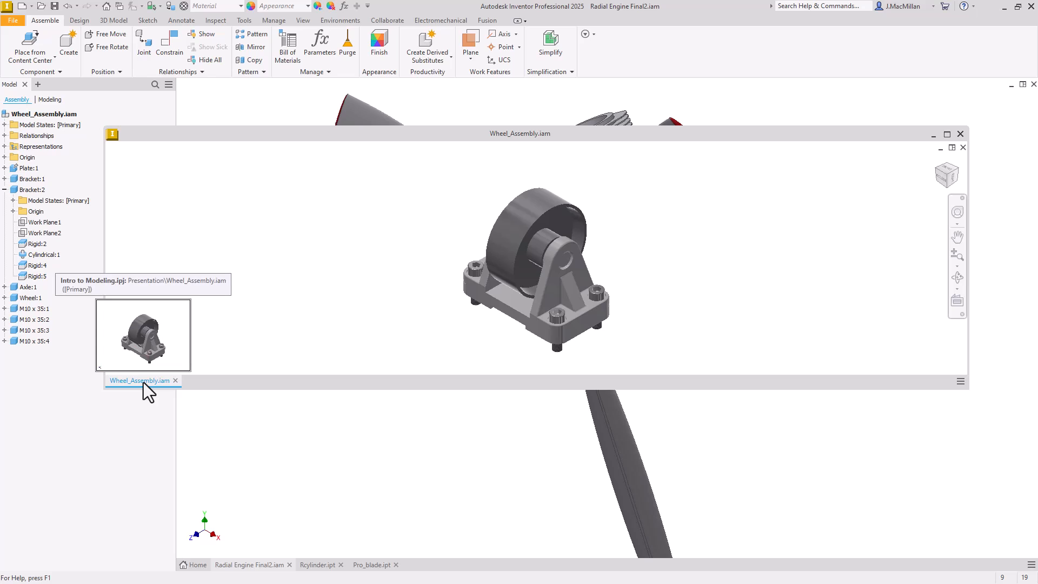
pyautogui.moveTo(105, 405)
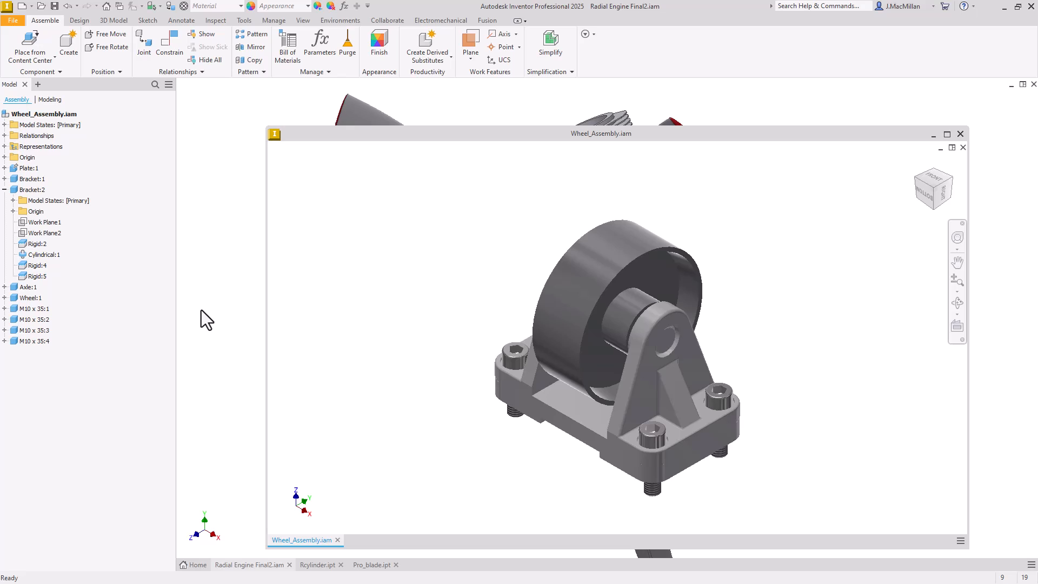
pyautogui.moveTo(316, 163)
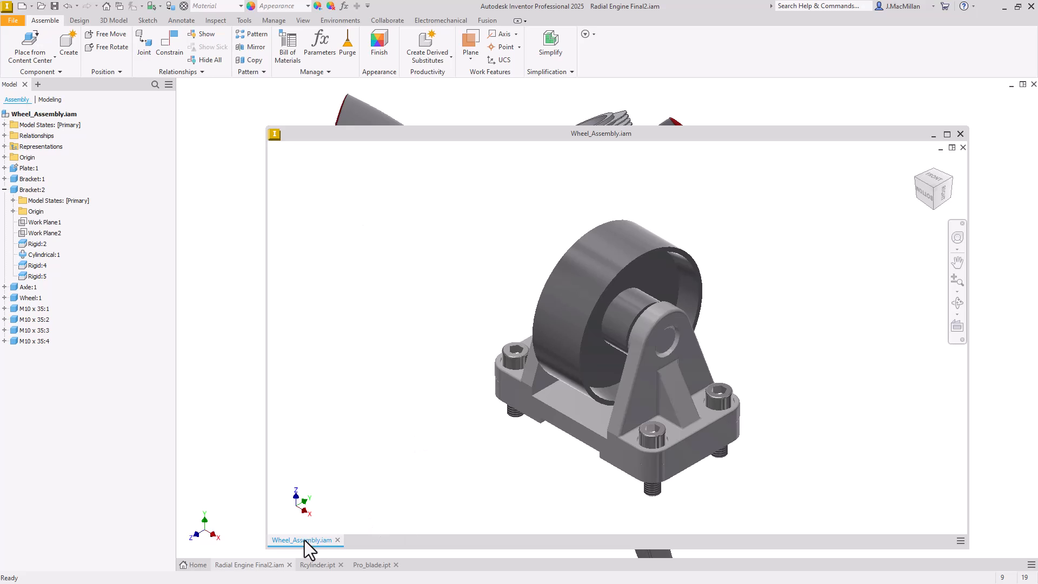
pyautogui.moveTo(318, 548)
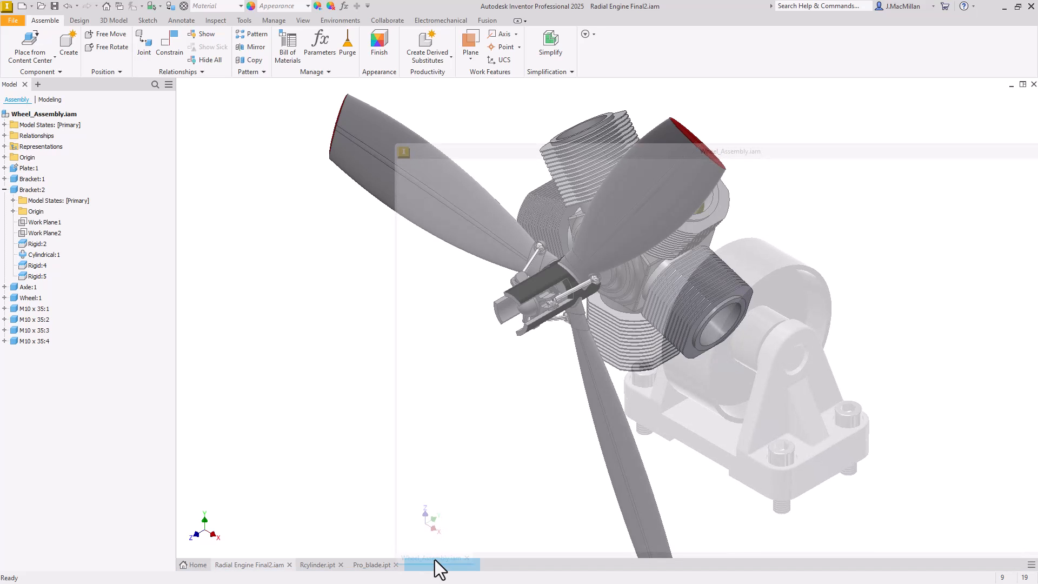
# Re-dock the floating Wheel_Assembly.iam tab onto the main document tab bar
pyautogui.click(437, 564)
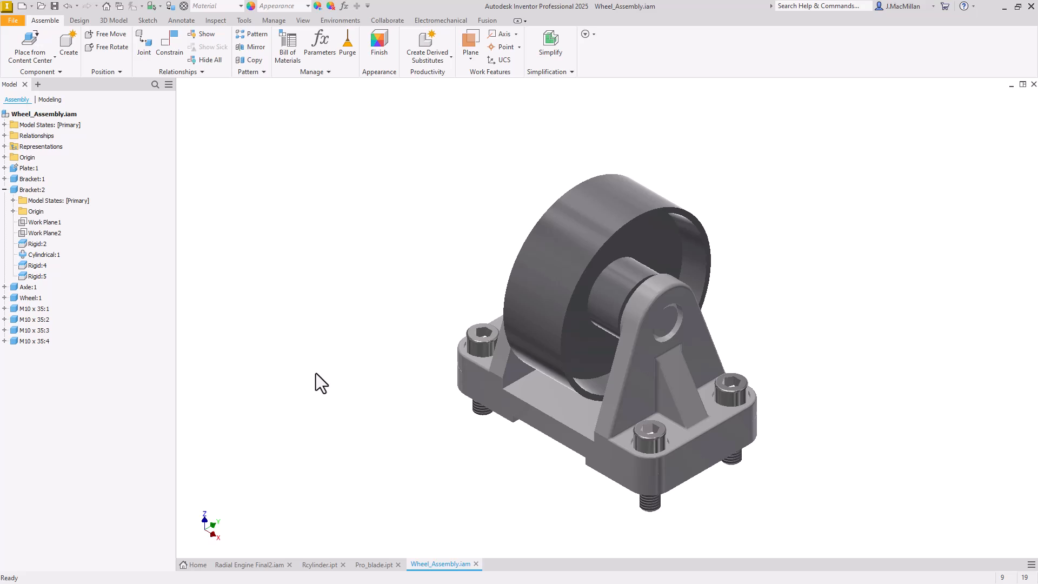
pyautogui.moveTo(324, 385)
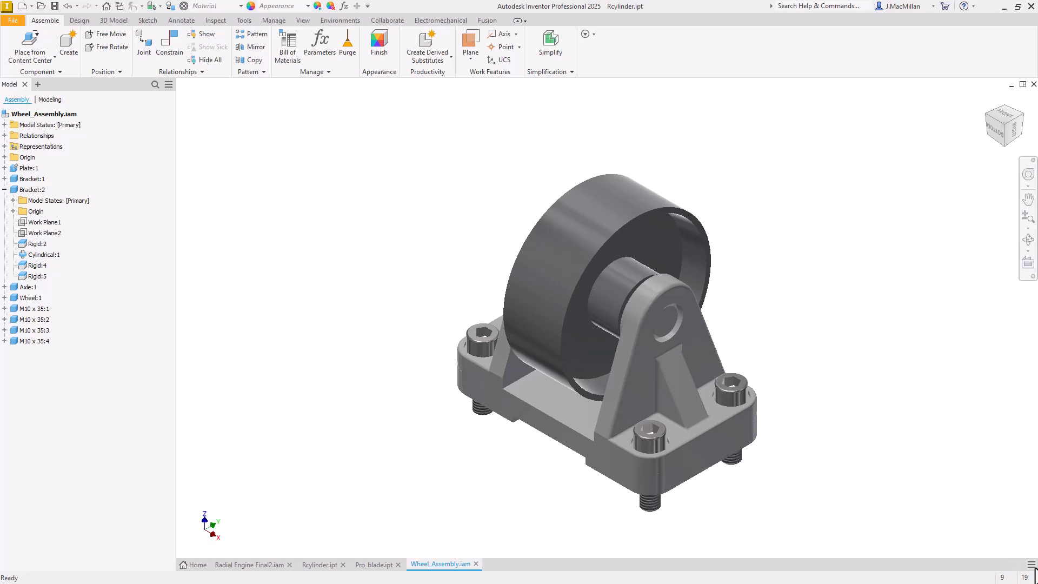
pyautogui.moveTo(1031, 563)
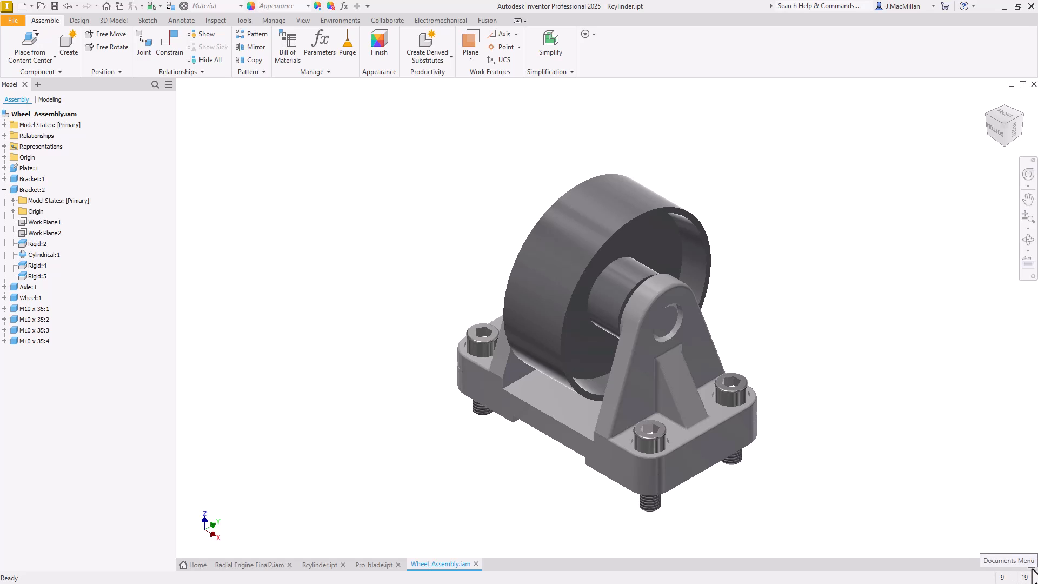
# Switch to Radial Engine Final2.iam through the bottom-right open-documents menu
pyautogui.click(1030, 573)
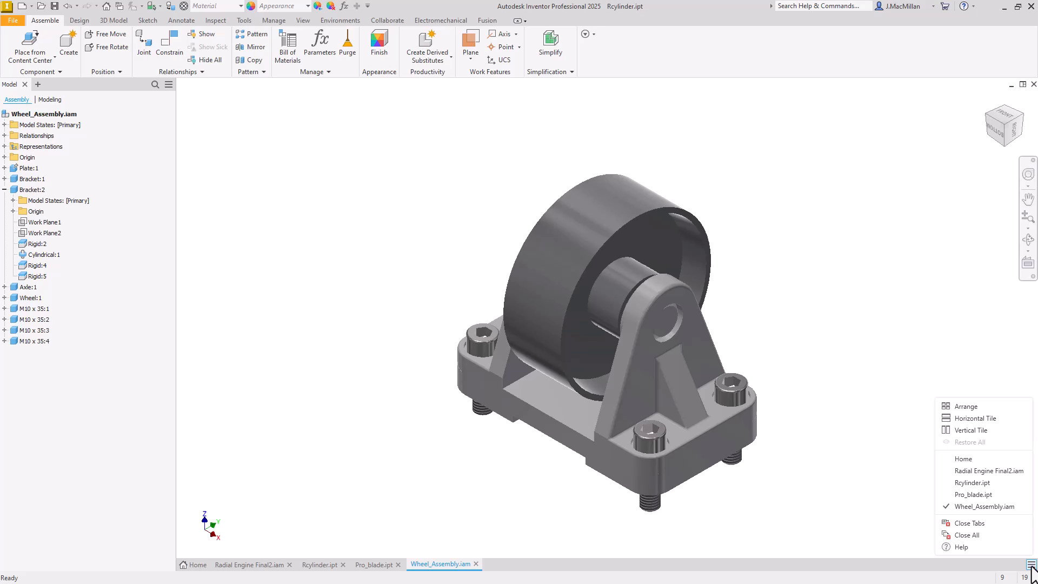
pyautogui.moveTo(973, 494)
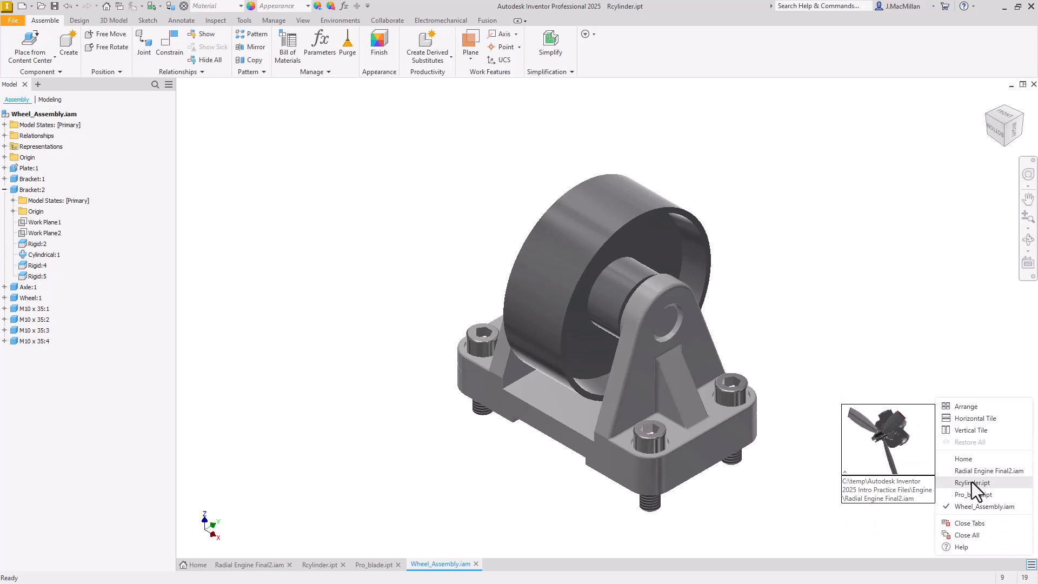
pyautogui.moveTo(971, 483)
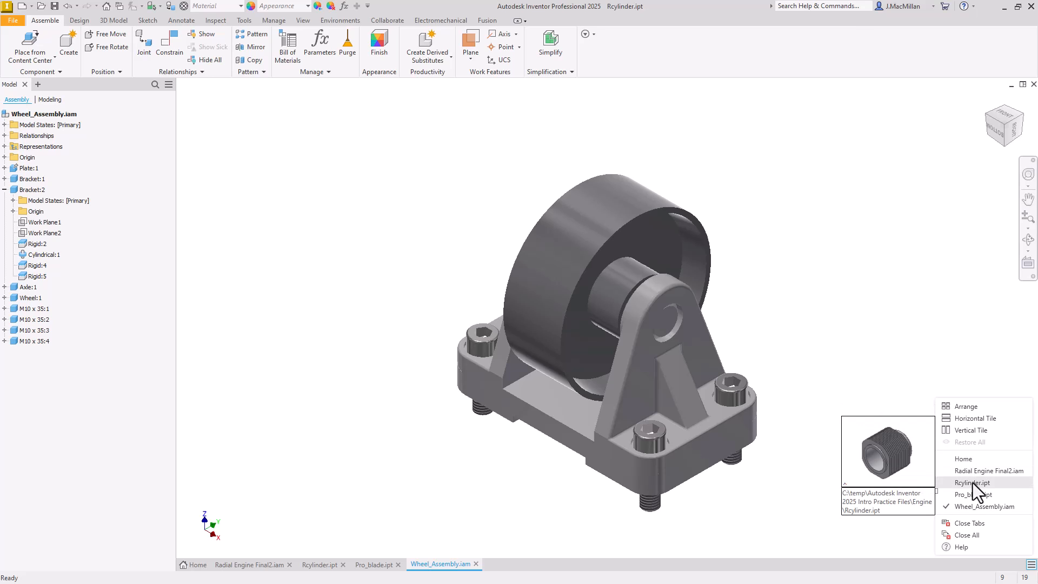
pyautogui.moveTo(972, 494)
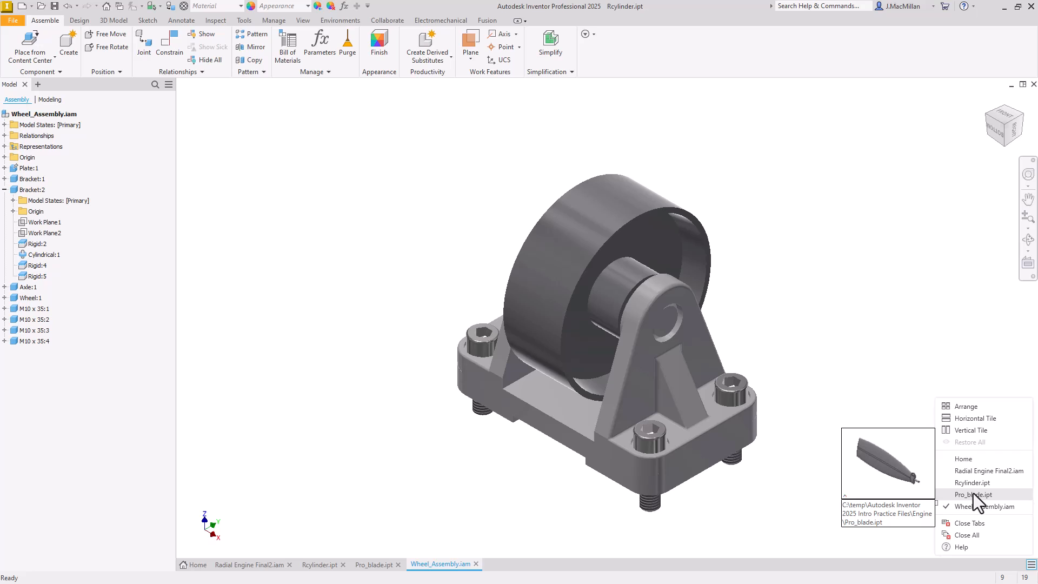
pyautogui.moveTo(972, 482)
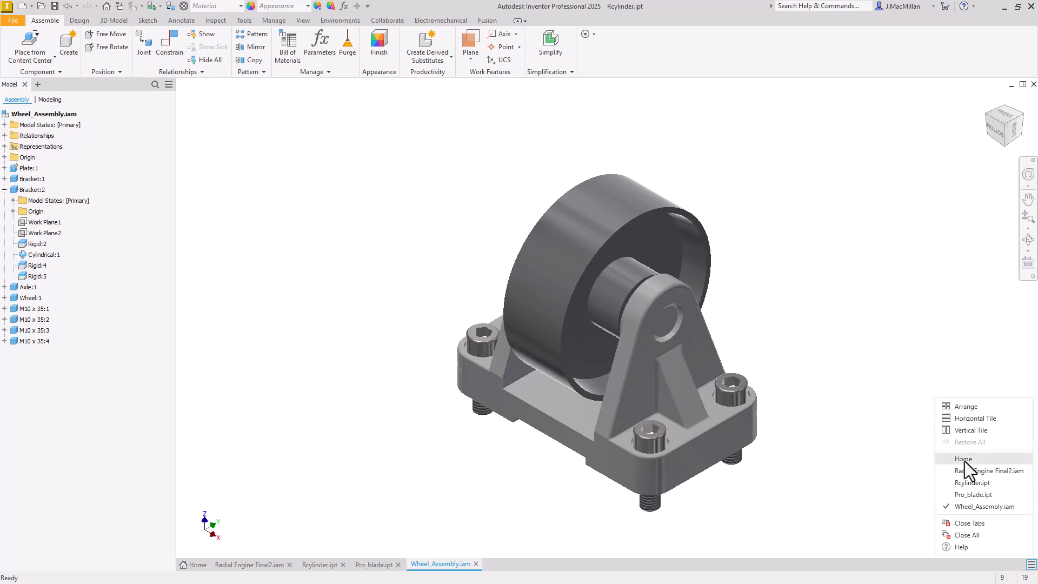
pyautogui.moveTo(973, 470)
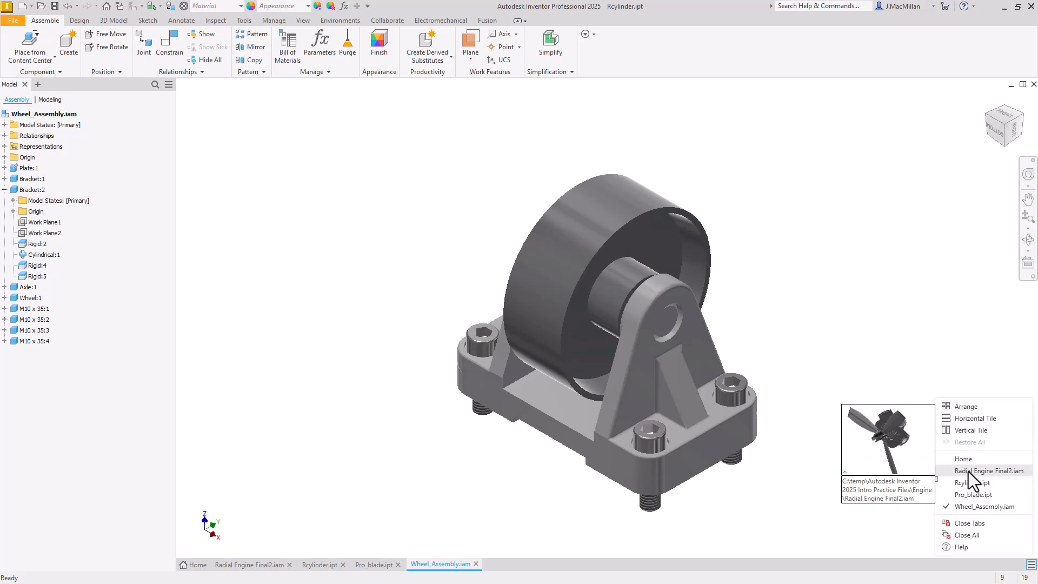
pyautogui.click(989, 470)
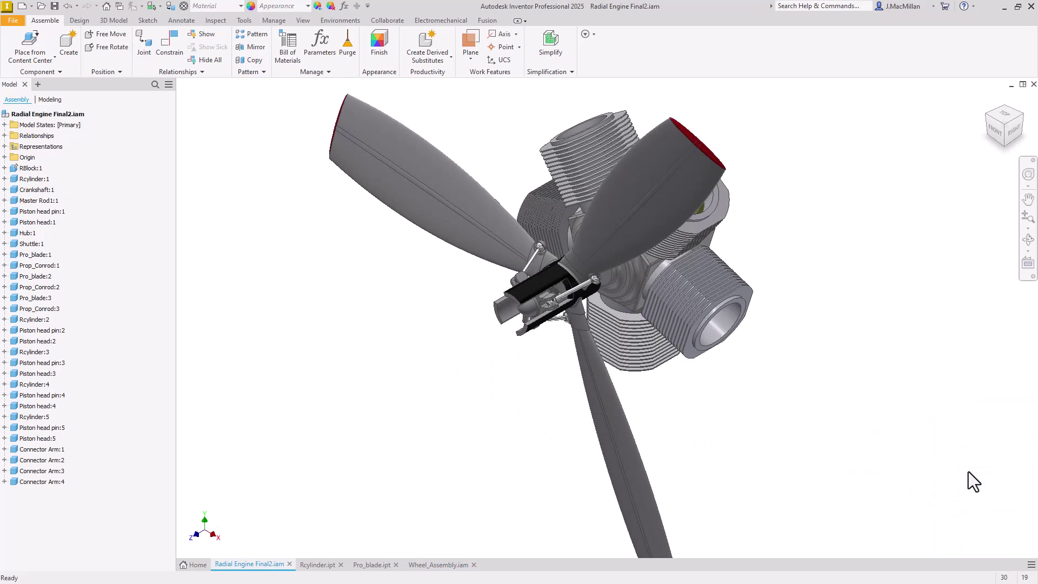
pyautogui.click(1030, 564)
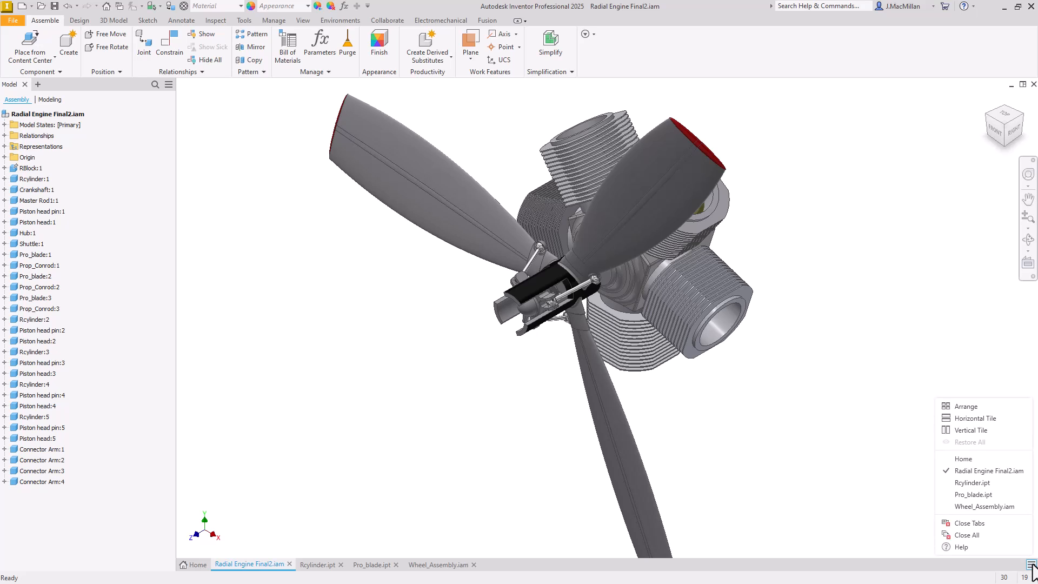
pyautogui.moveTo(976, 468)
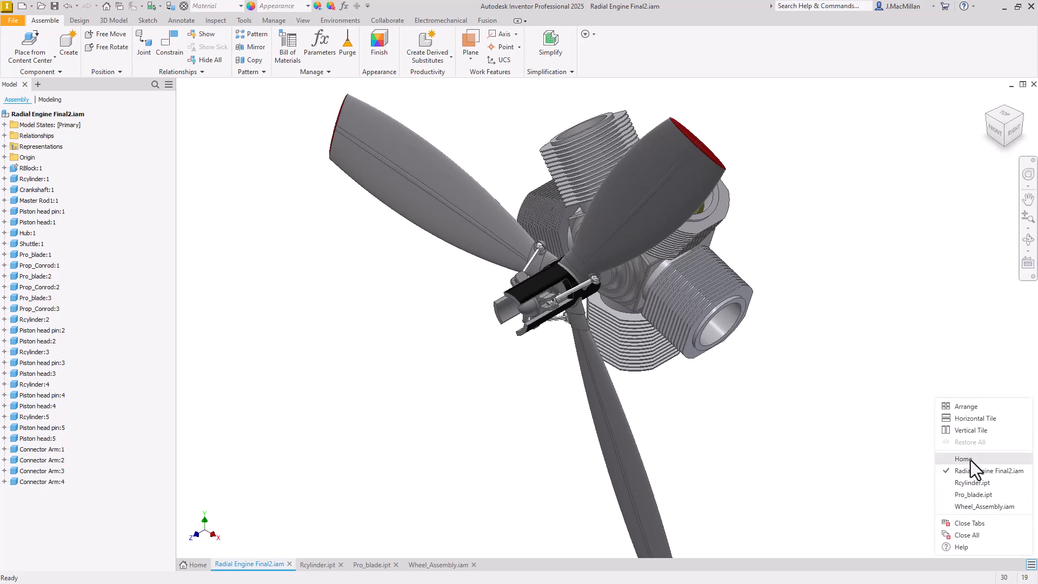
pyautogui.moveTo(961, 459)
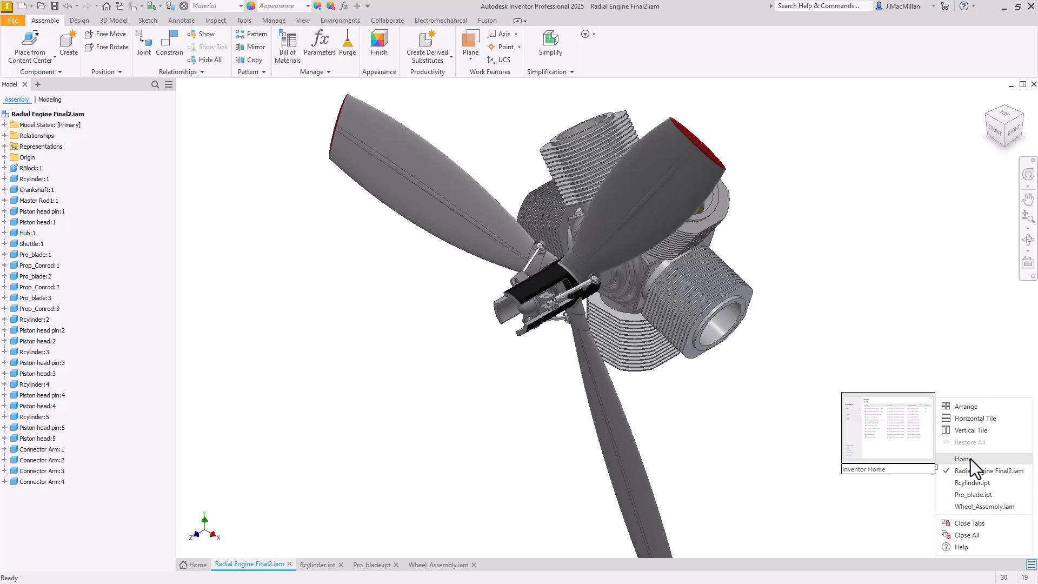
pyautogui.moveTo(979, 413)
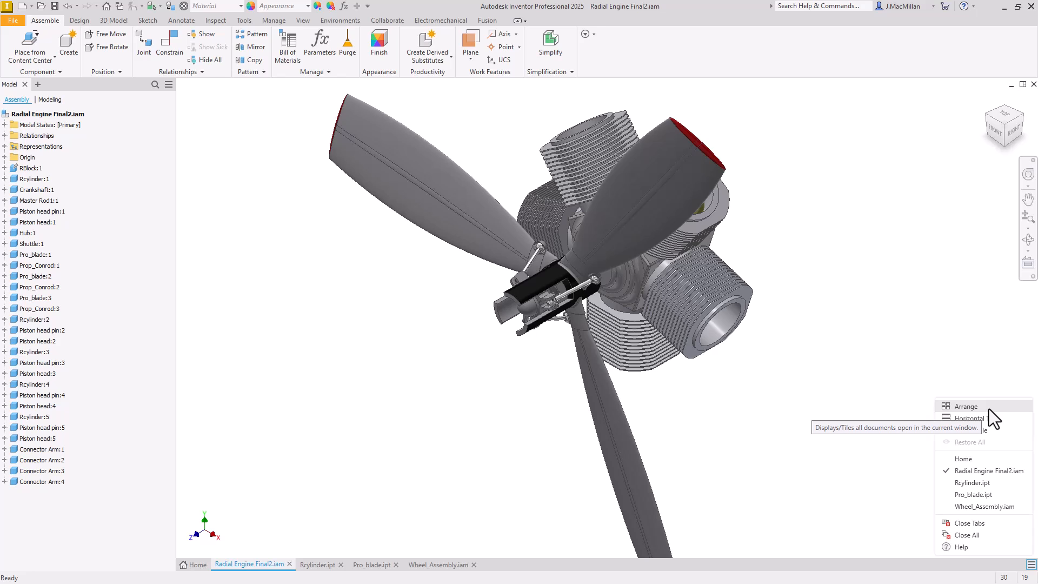
# Tile all four open documents using Arrange from the open-documents menu
pyautogui.click(965, 406)
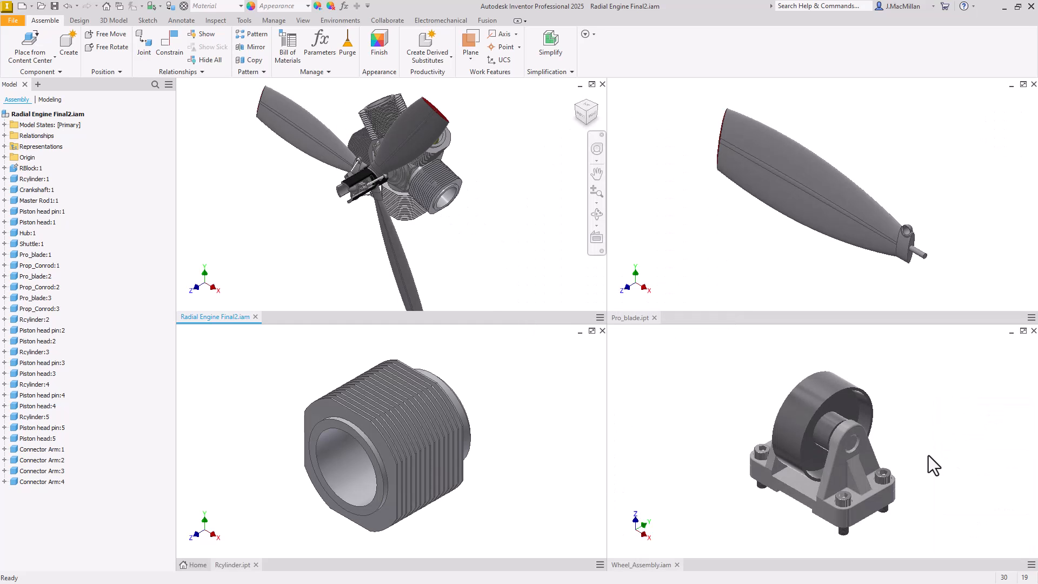
pyautogui.moveTo(941, 427)
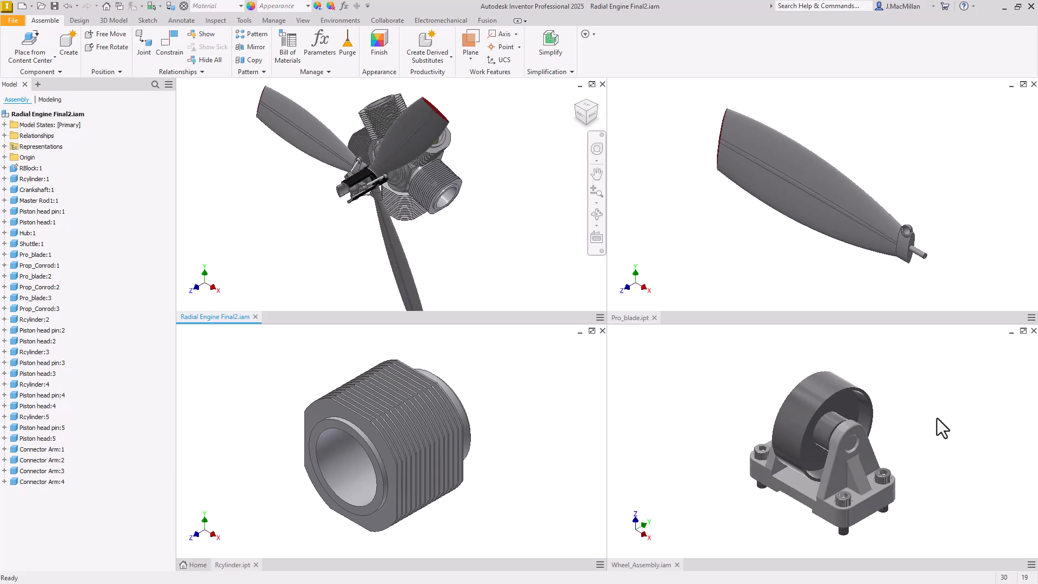
pyautogui.moveTo(897, 265)
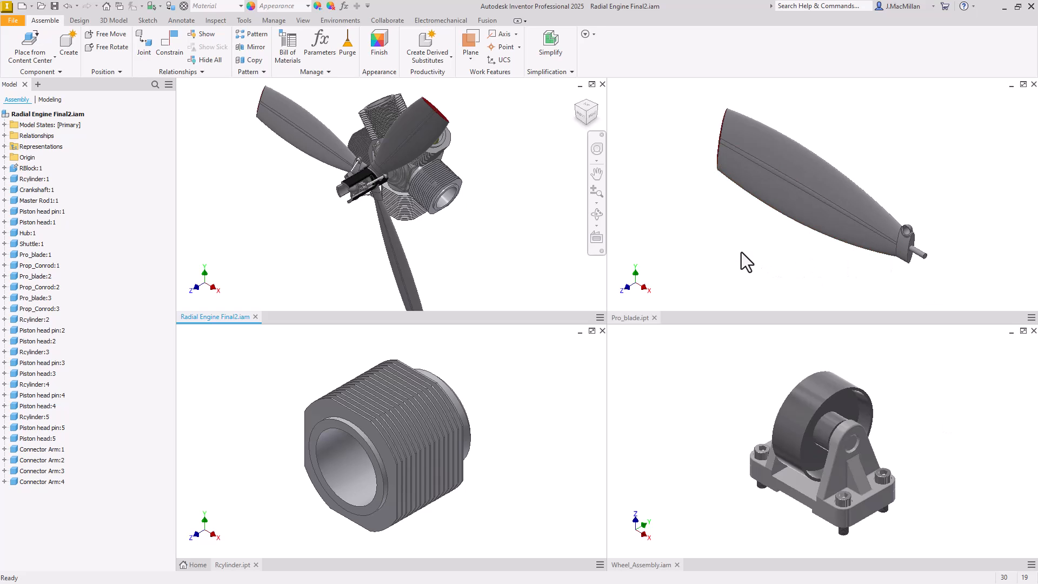
pyautogui.moveTo(738, 242)
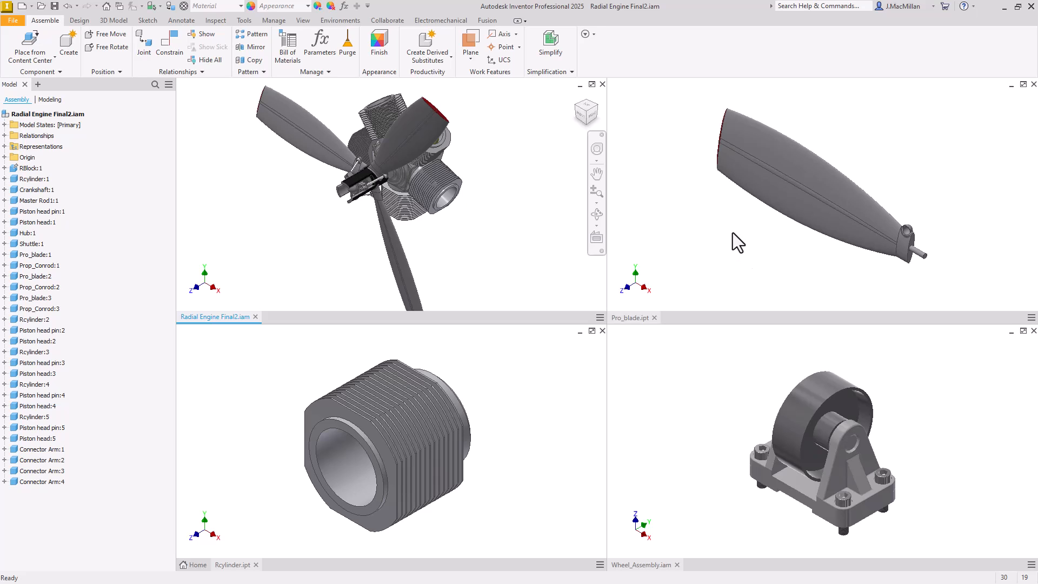
pyautogui.moveTo(225, 325)
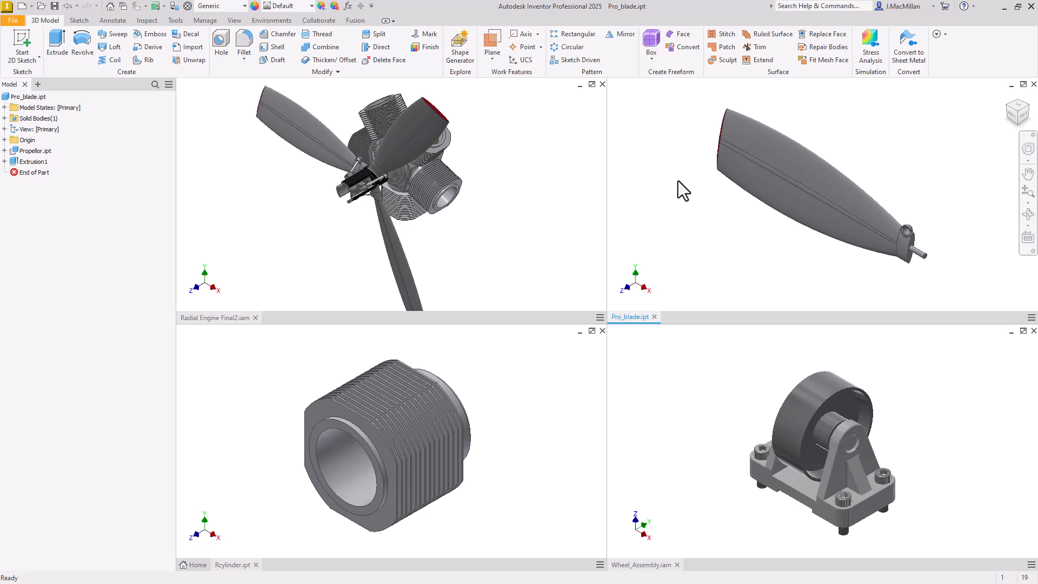
pyautogui.moveTo(704, 207)
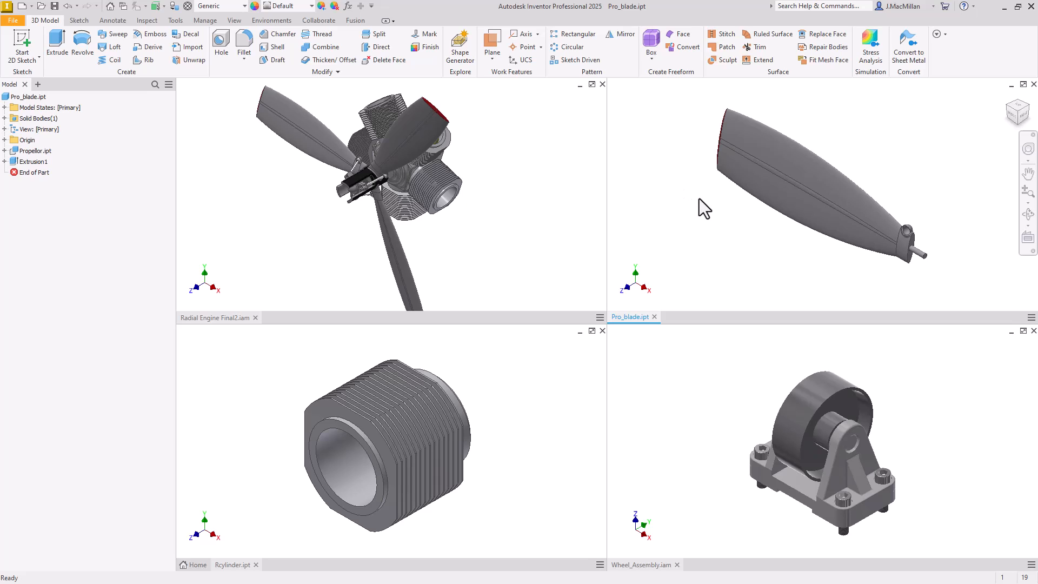
pyautogui.moveTo(1020, 84)
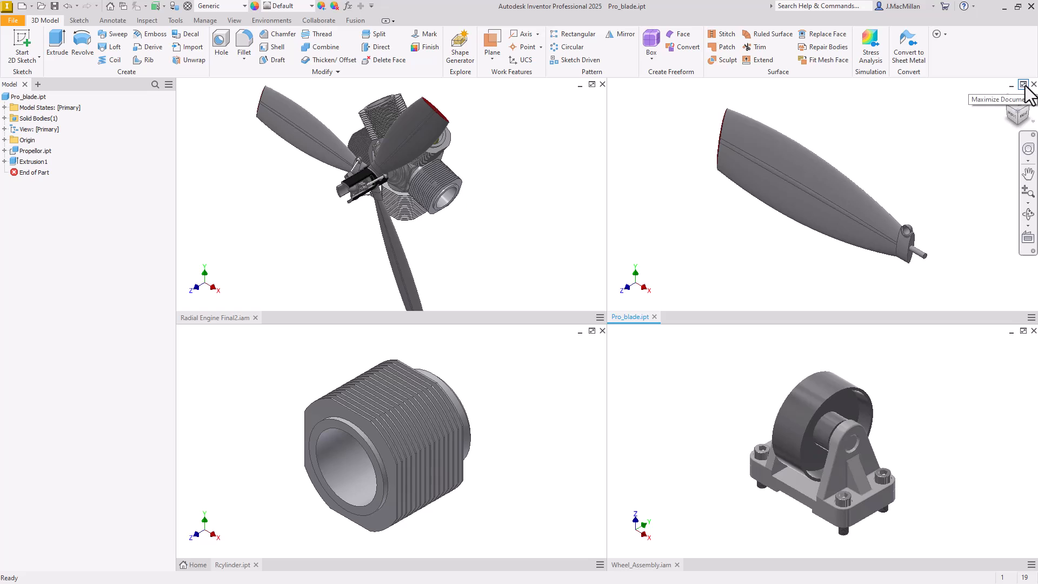
pyautogui.moveTo(1024, 96)
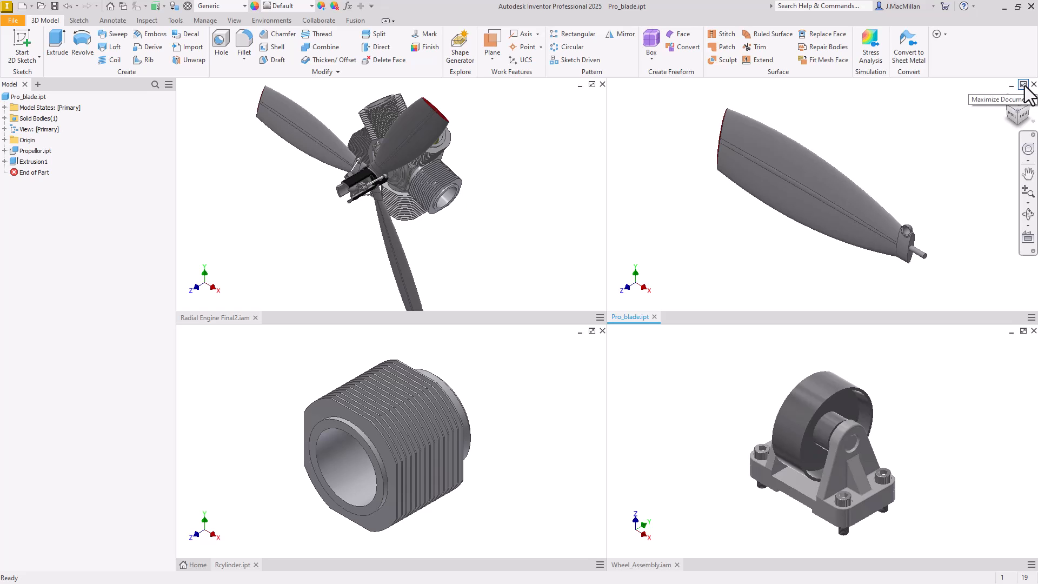
pyautogui.click(1022, 85)
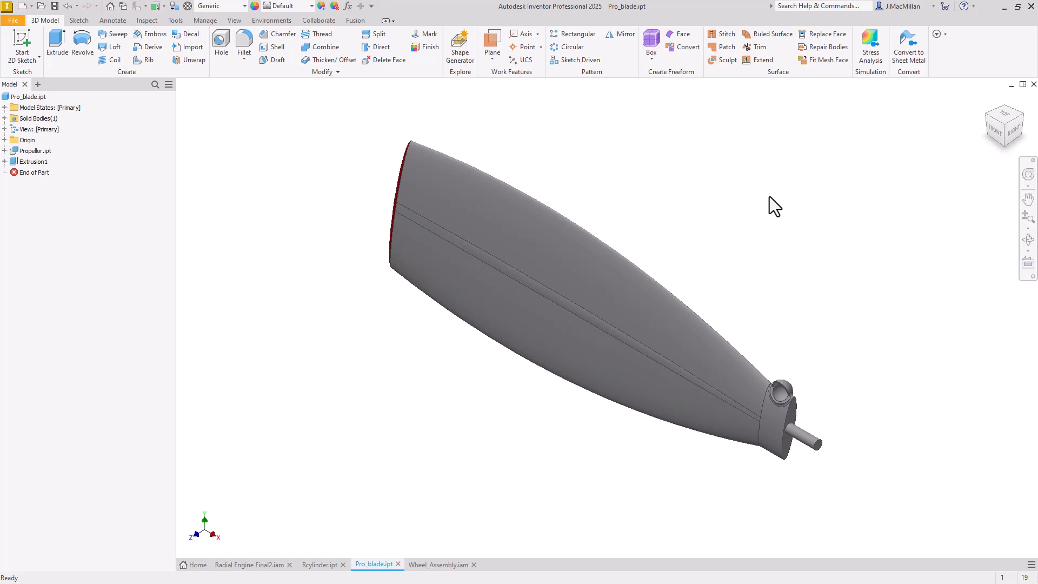
pyautogui.moveTo(947, 129)
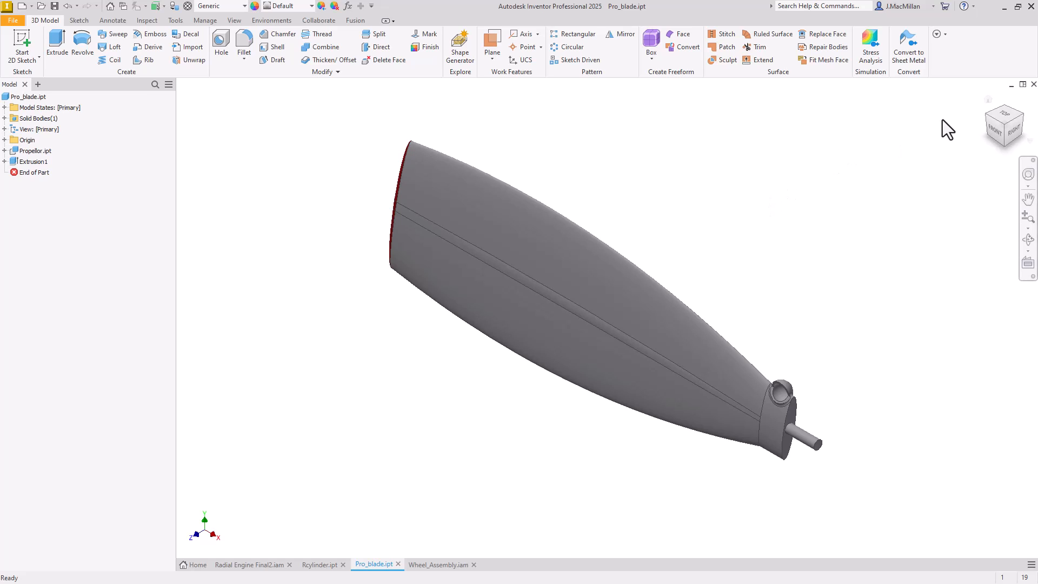
pyautogui.moveTo(1023, 85)
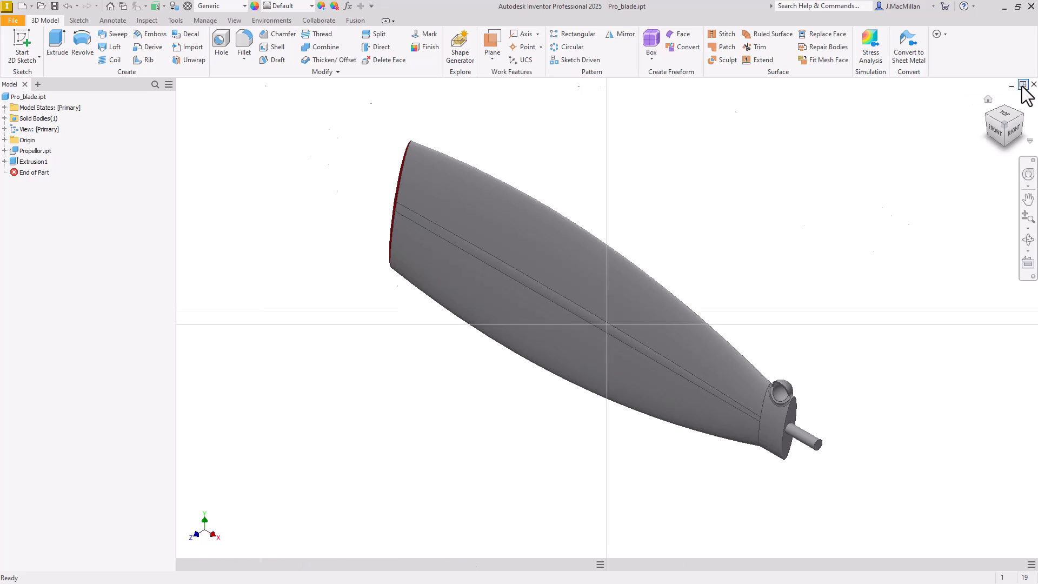
pyautogui.click(1023, 85)
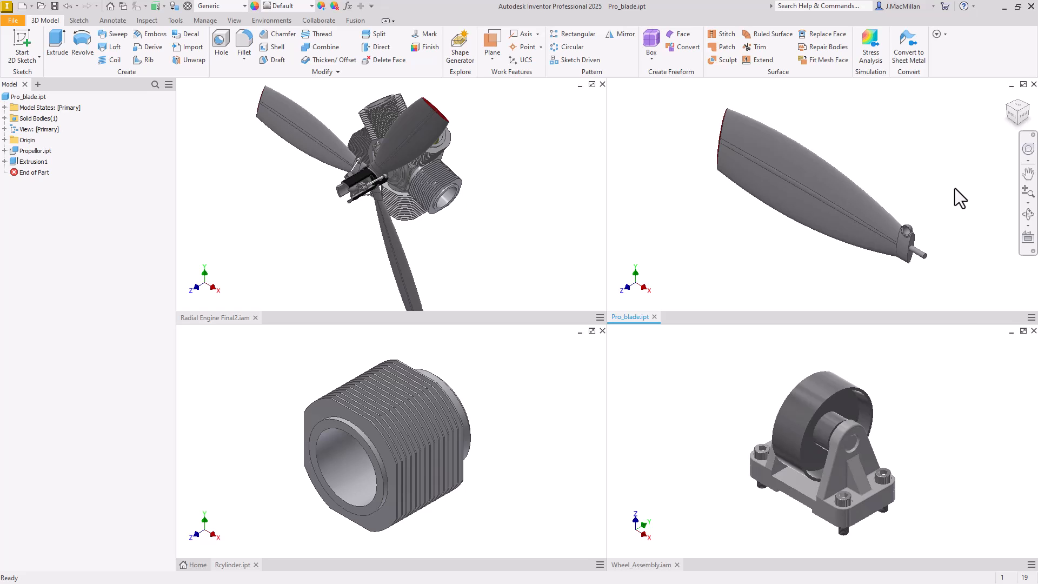
pyautogui.moveTo(1030, 574)
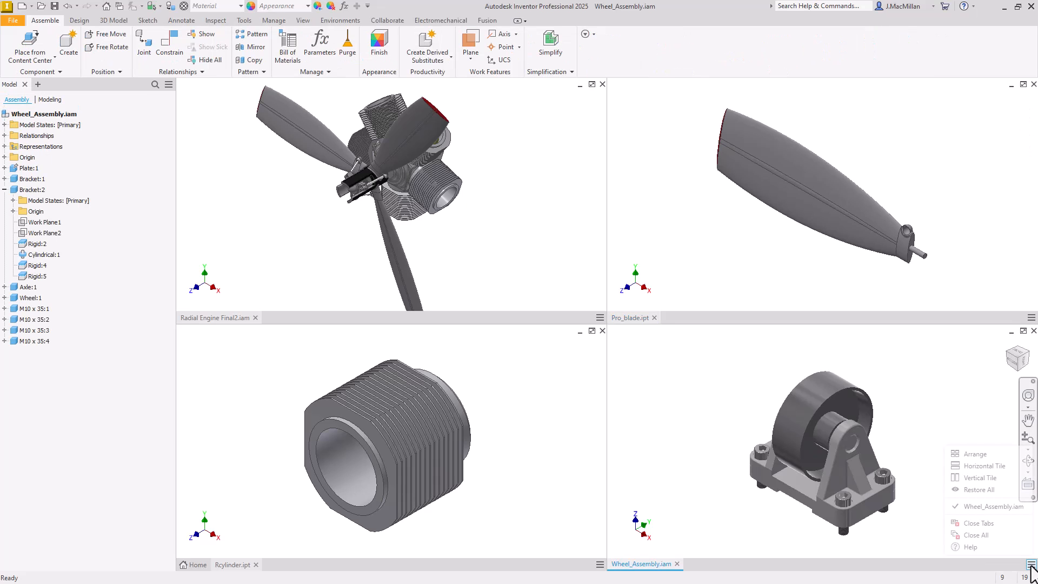
pyautogui.moveTo(997, 474)
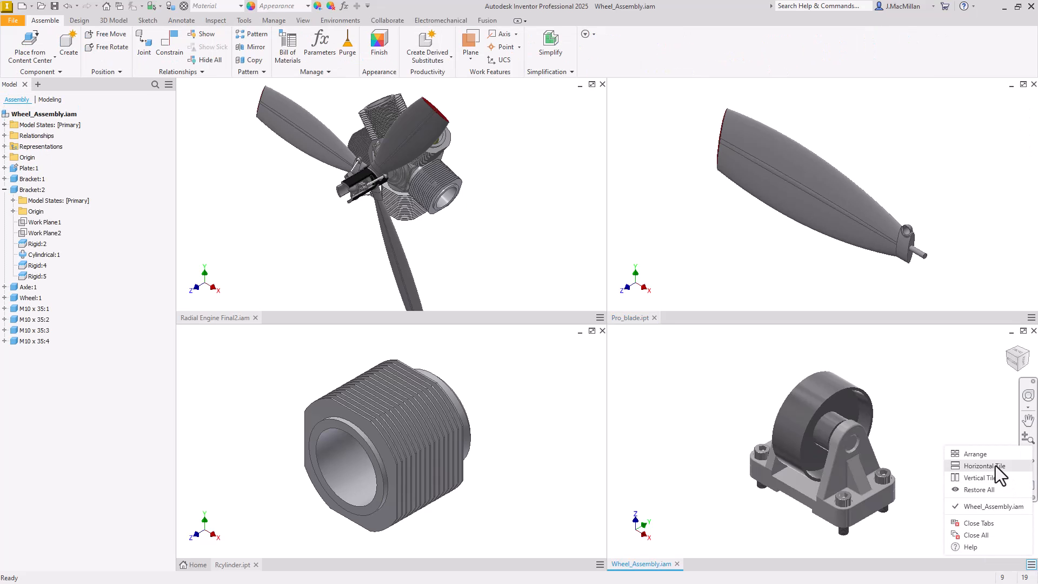
pyautogui.moveTo(998, 475)
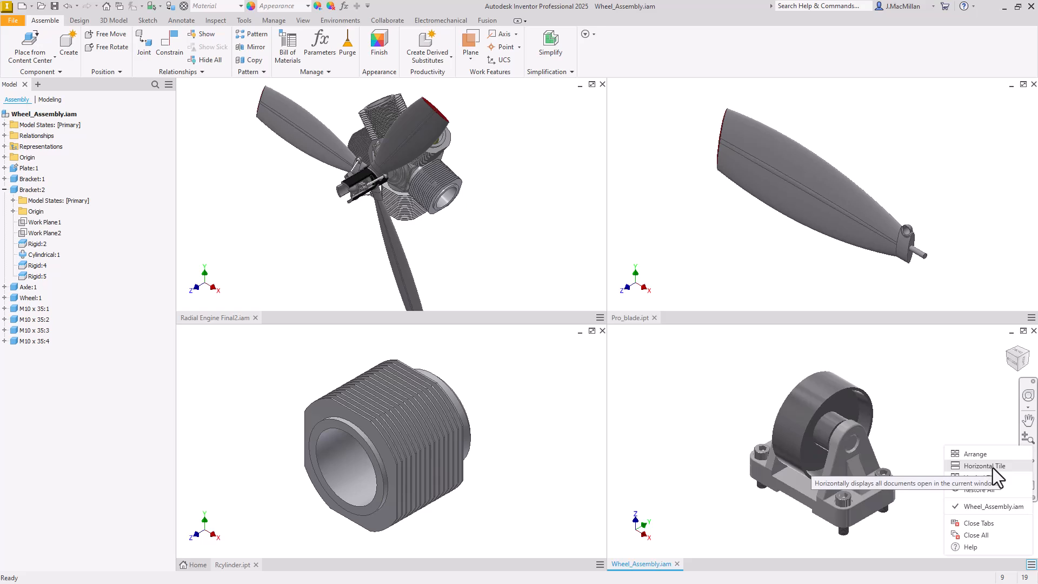
# Tile the open documents in horizontal rows, then in vertical columns
pyautogui.click(984, 466)
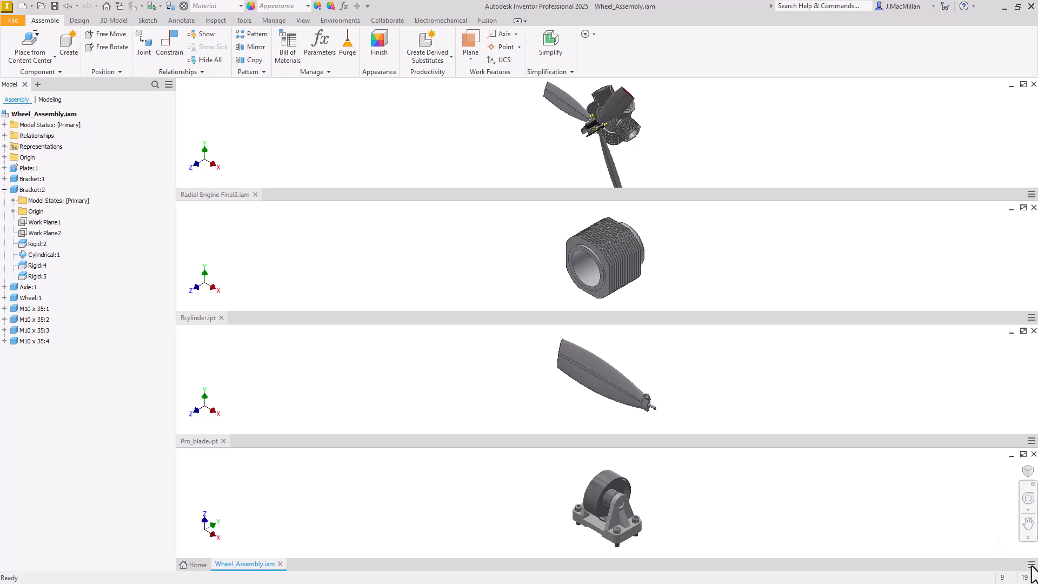
pyautogui.click(1032, 573)
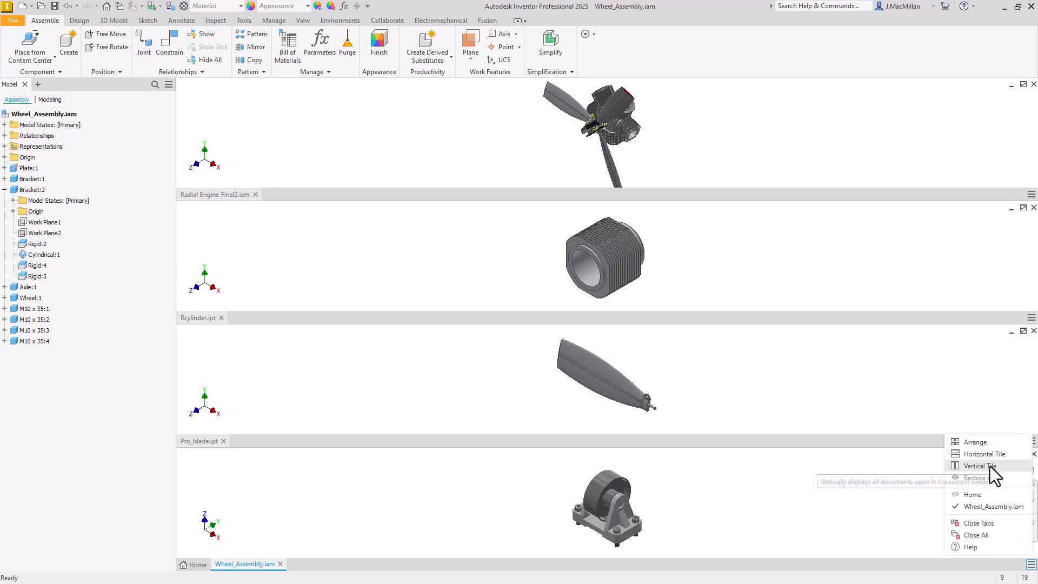
pyautogui.click(979, 465)
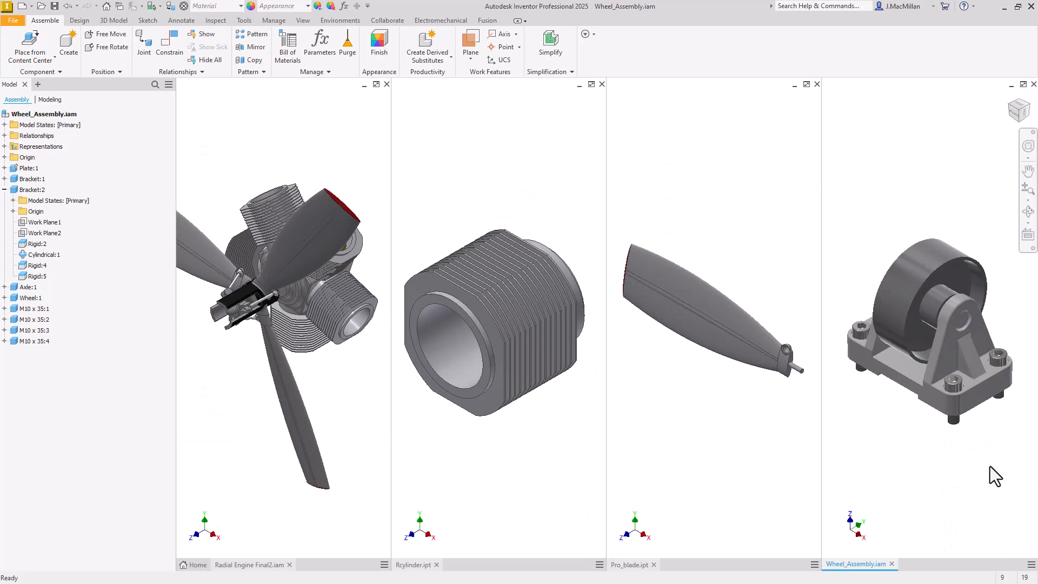
pyautogui.moveTo(1034, 571)
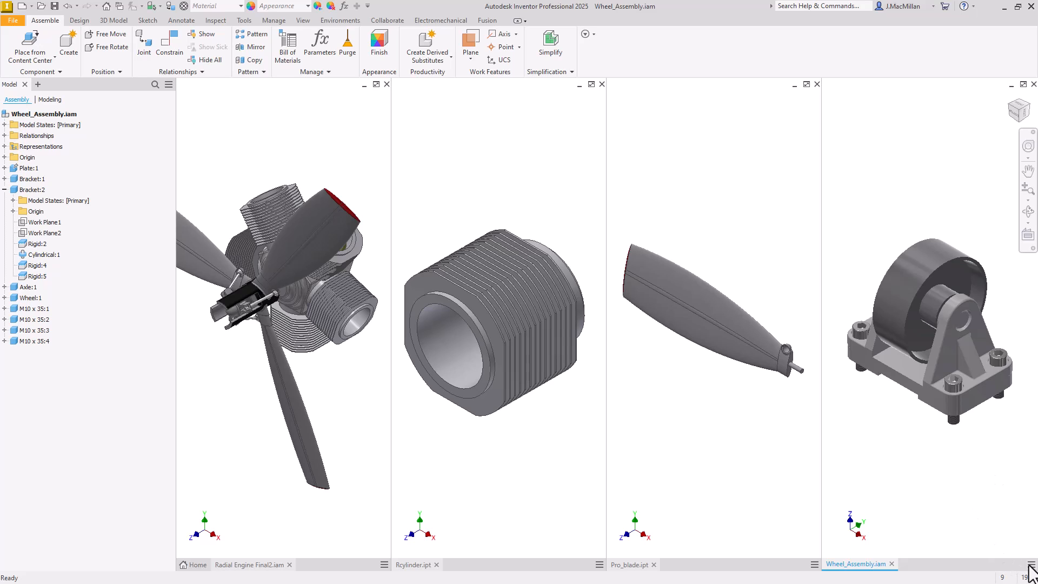
pyautogui.click(1033, 563)
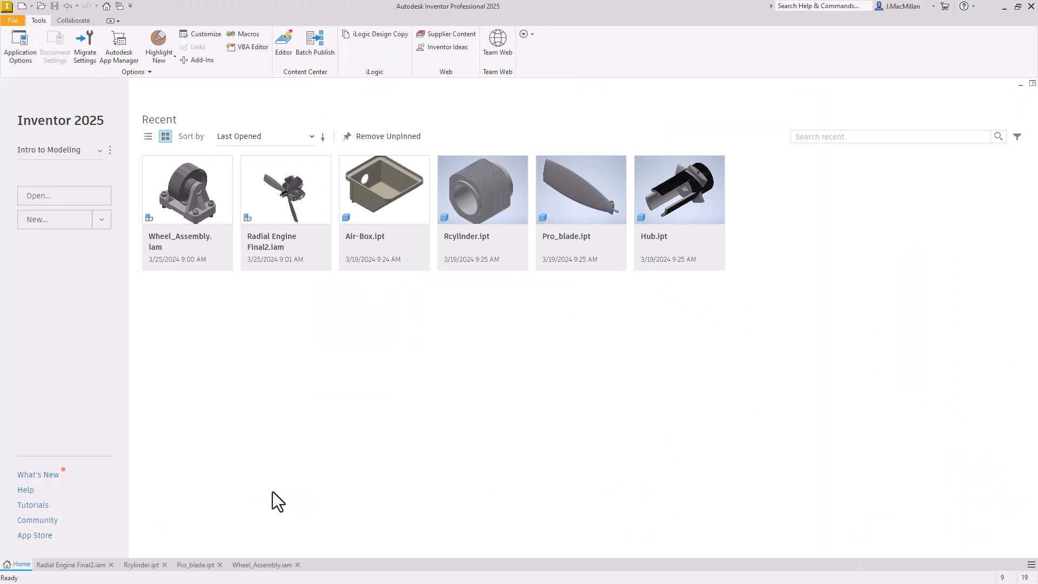
pyautogui.moveTo(129, 546)
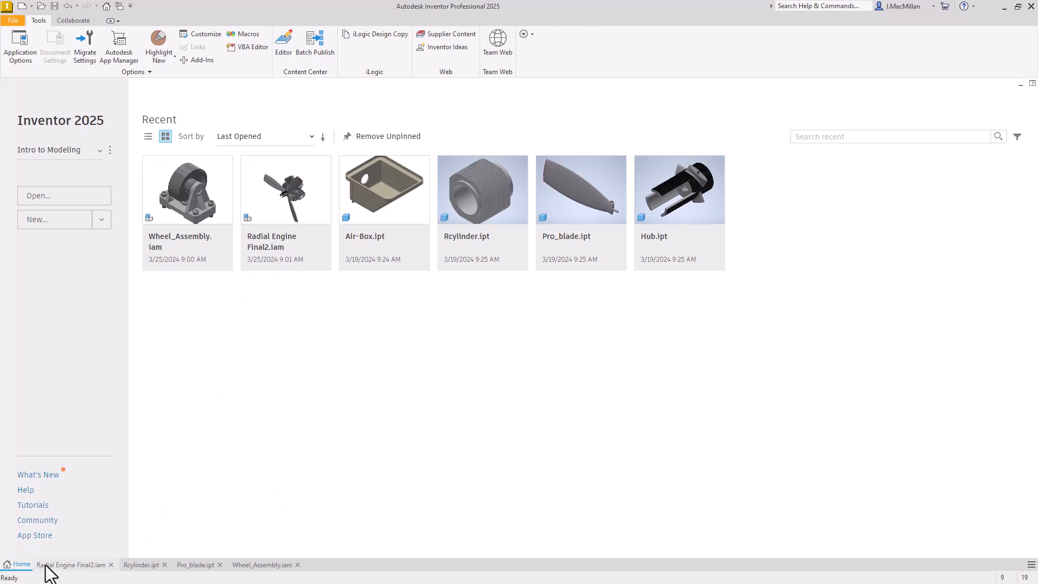
# Cycle through the Radial Engine Final2, Rcylinder and Wheel_Assembly tabs, ending on Radial Engine Final2
pyautogui.click(72, 563)
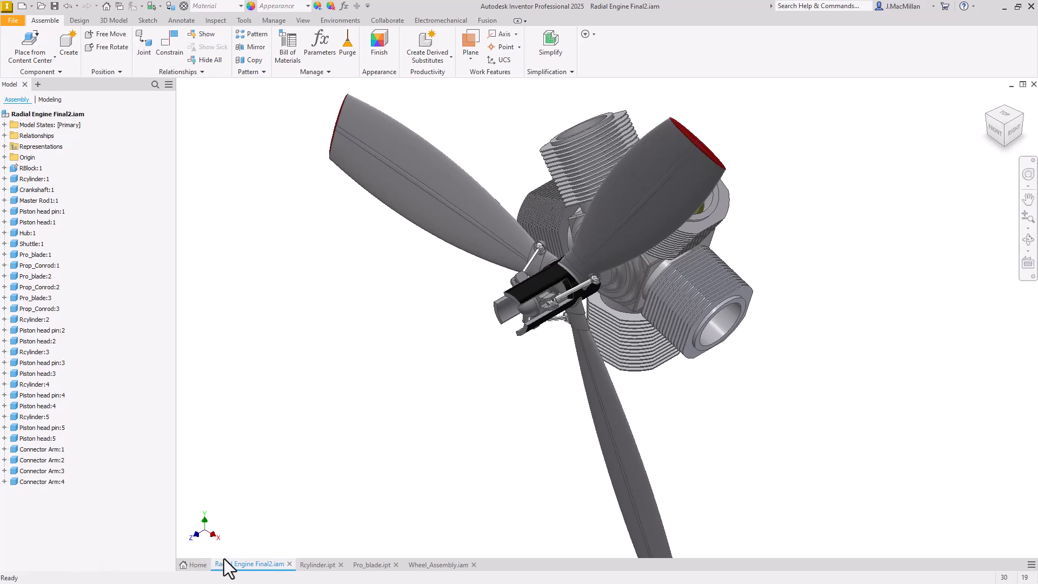
pyautogui.click(320, 564)
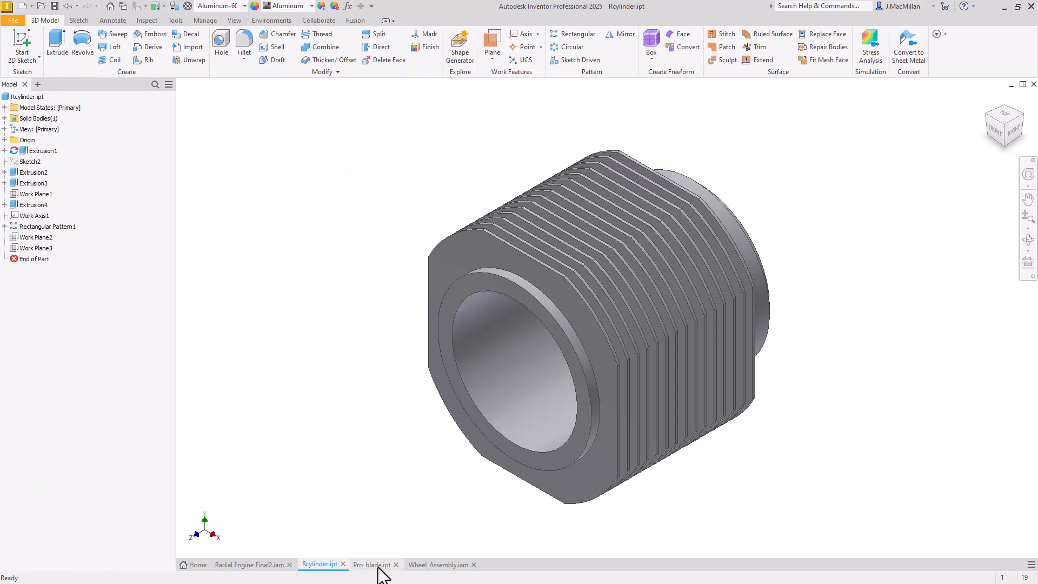
pyautogui.click(442, 564)
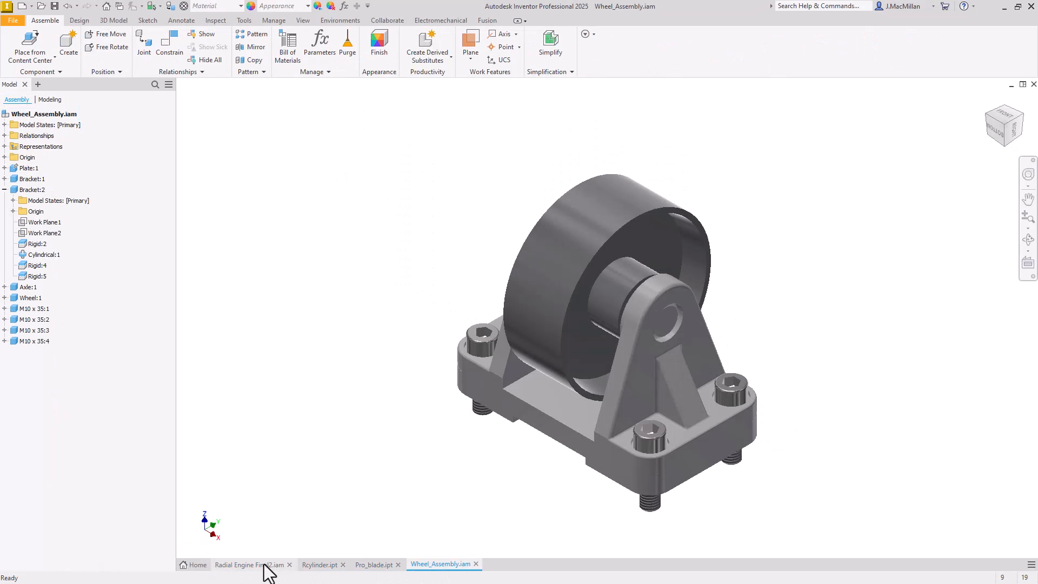
pyautogui.click(248, 564)
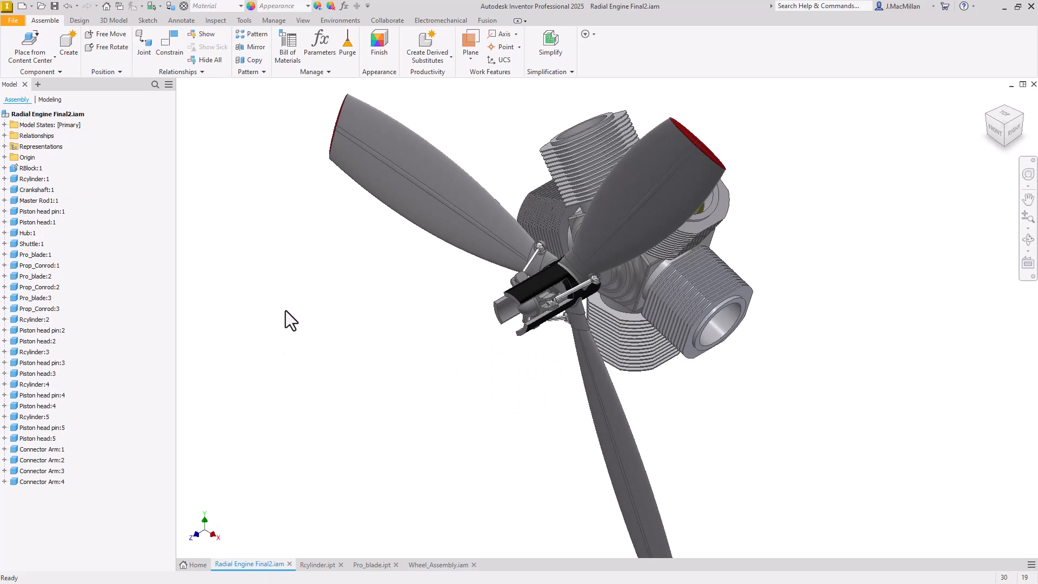
pyautogui.moveTo(302, 340)
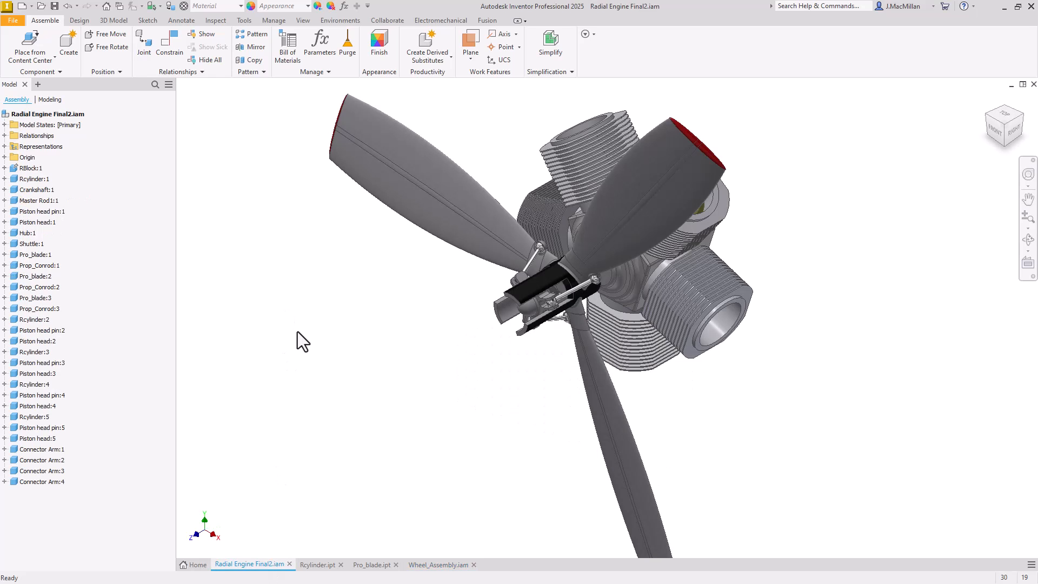
pyautogui.moveTo(222, 148)
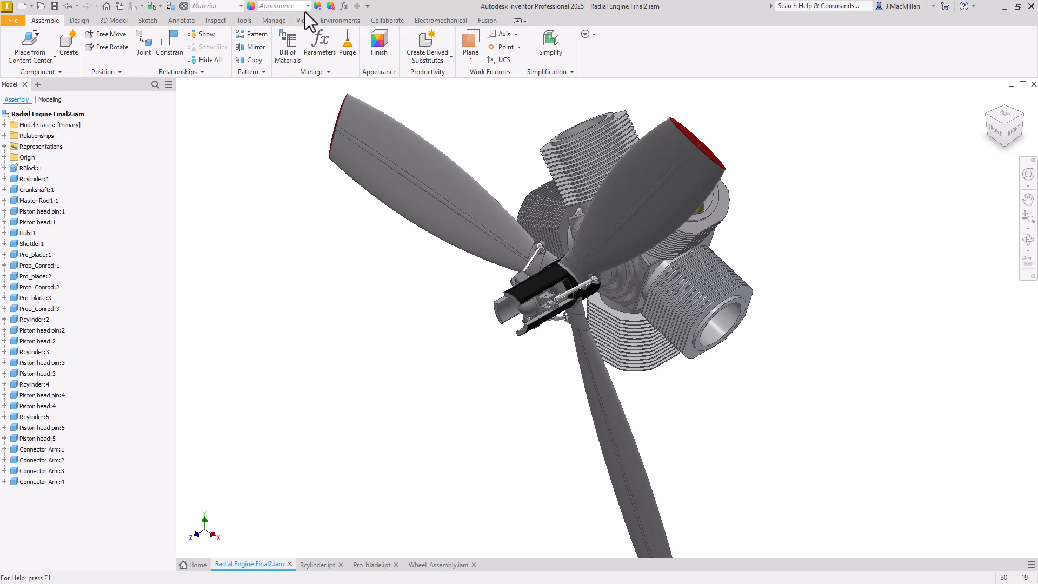
# Turn on Clean Screen from the View tab's Windows panel
pyautogui.click(302, 20)
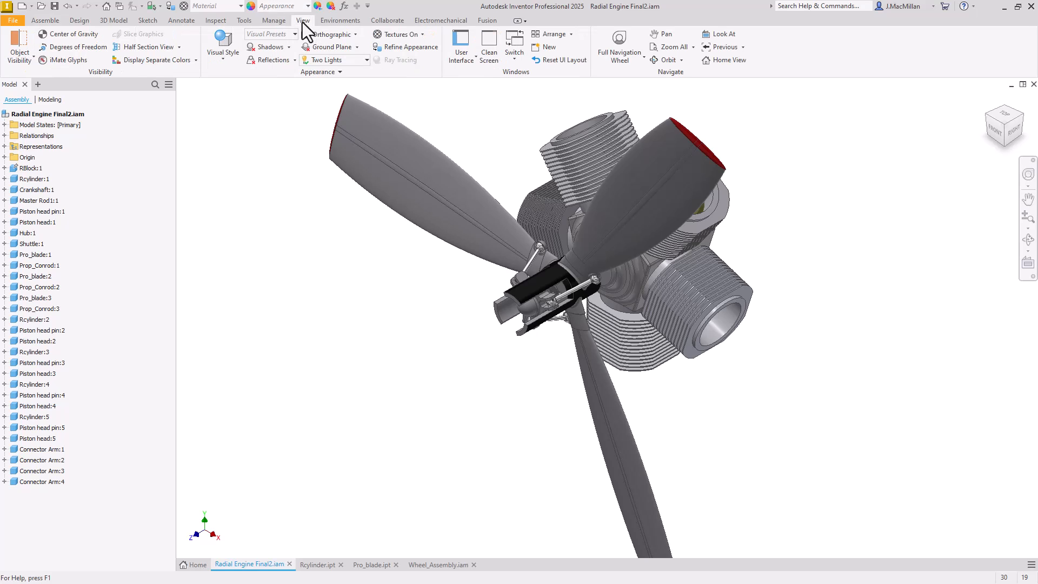
pyautogui.moveTo(315, 31)
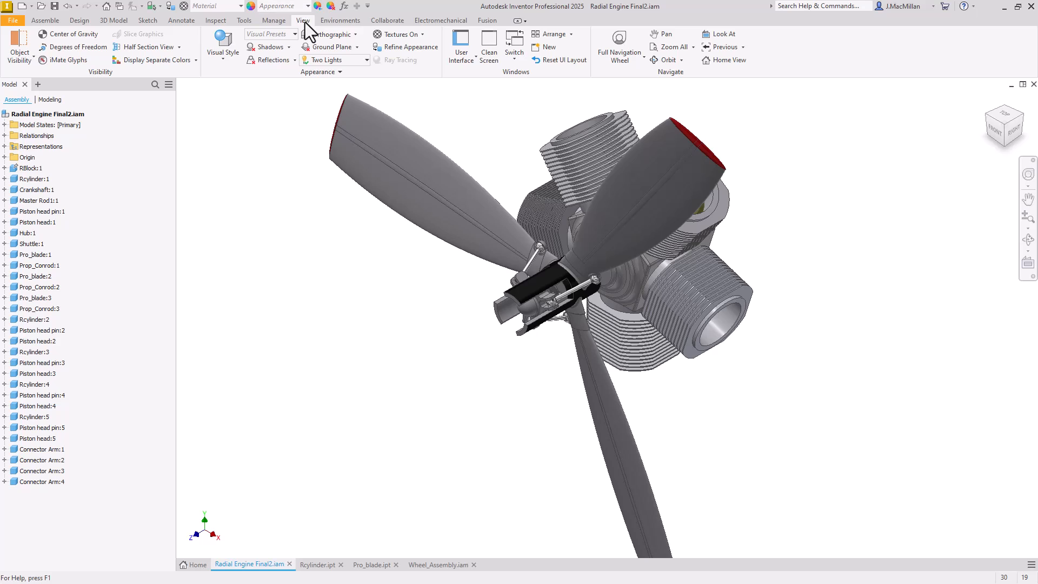
pyautogui.moveTo(490, 43)
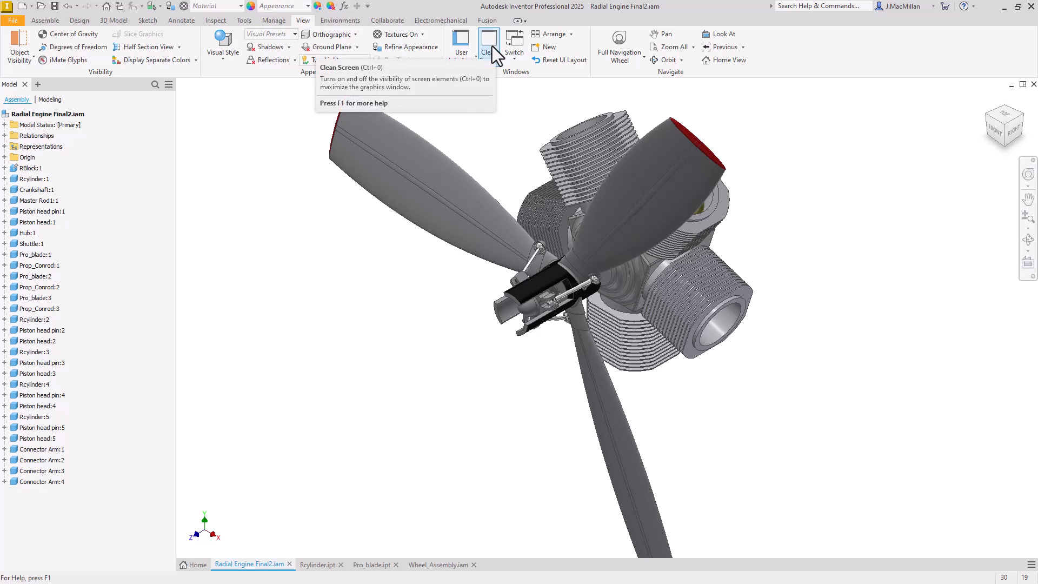
pyautogui.moveTo(486, 42)
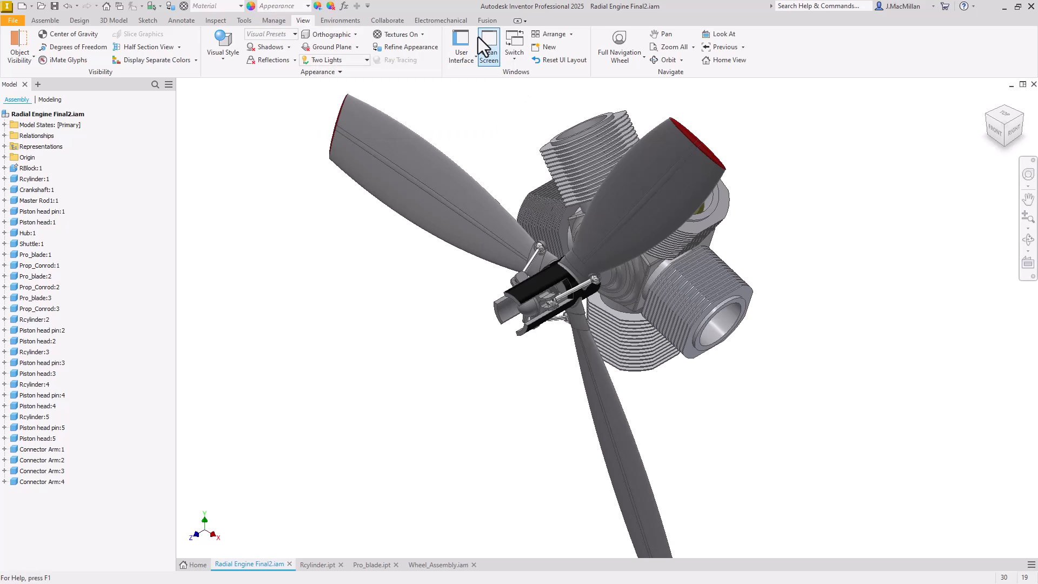
pyautogui.click(488, 43)
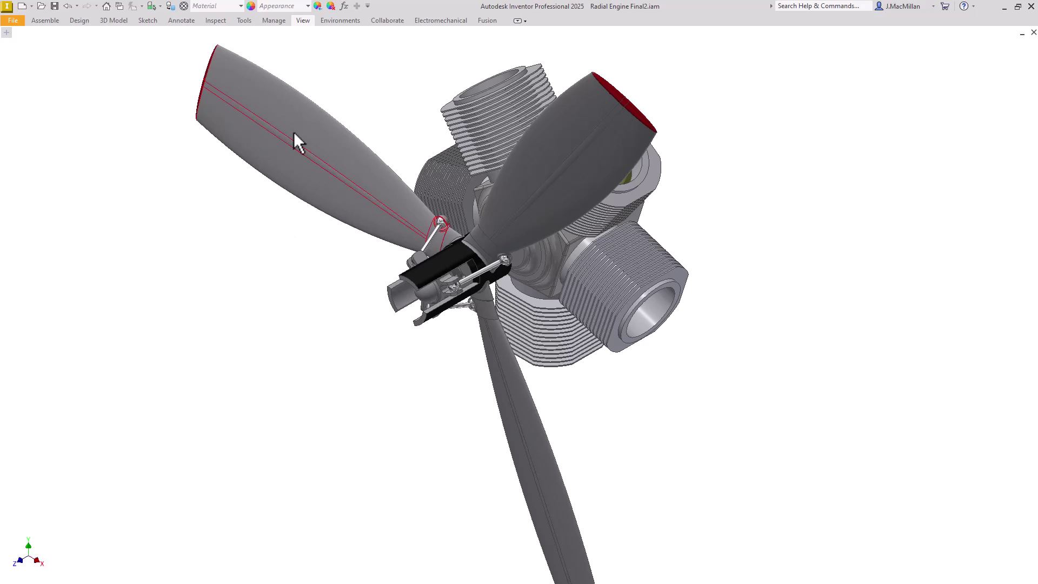
# Turn Clean Screen off again from the temporarily shown View tab
pyautogui.click(302, 20)
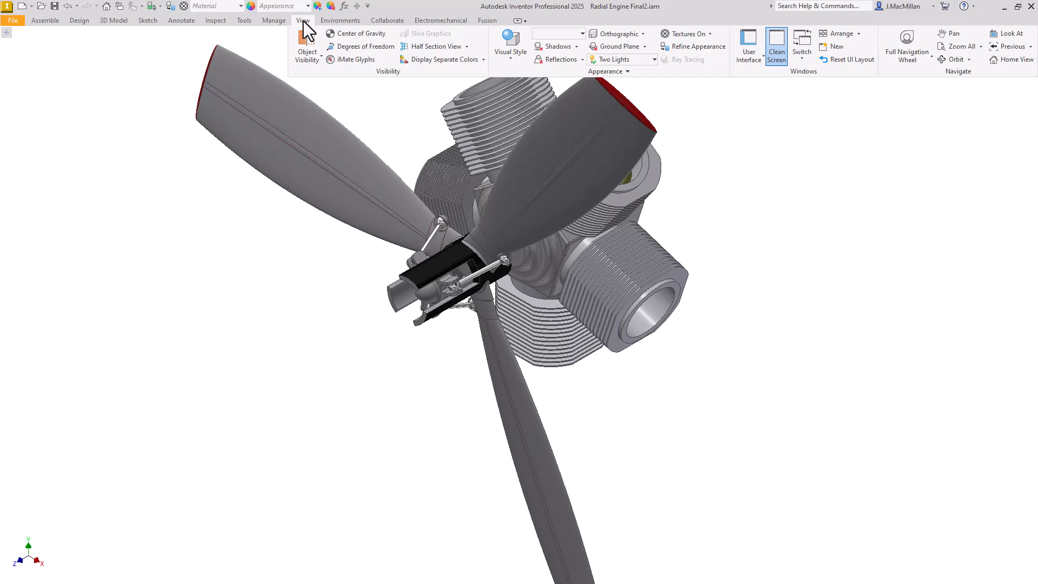
pyautogui.moveTo(620, 75)
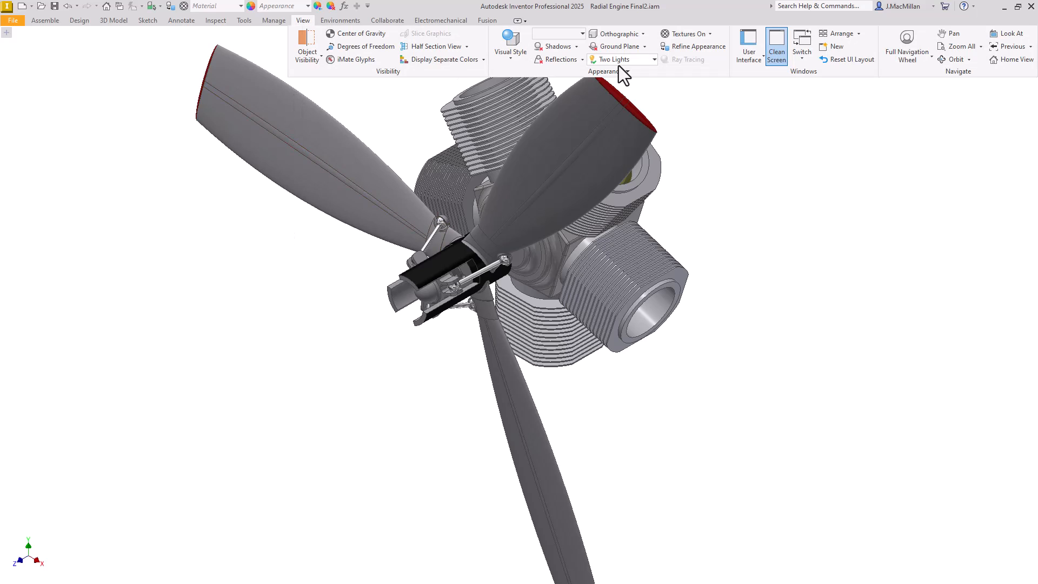
pyautogui.click(776, 44)
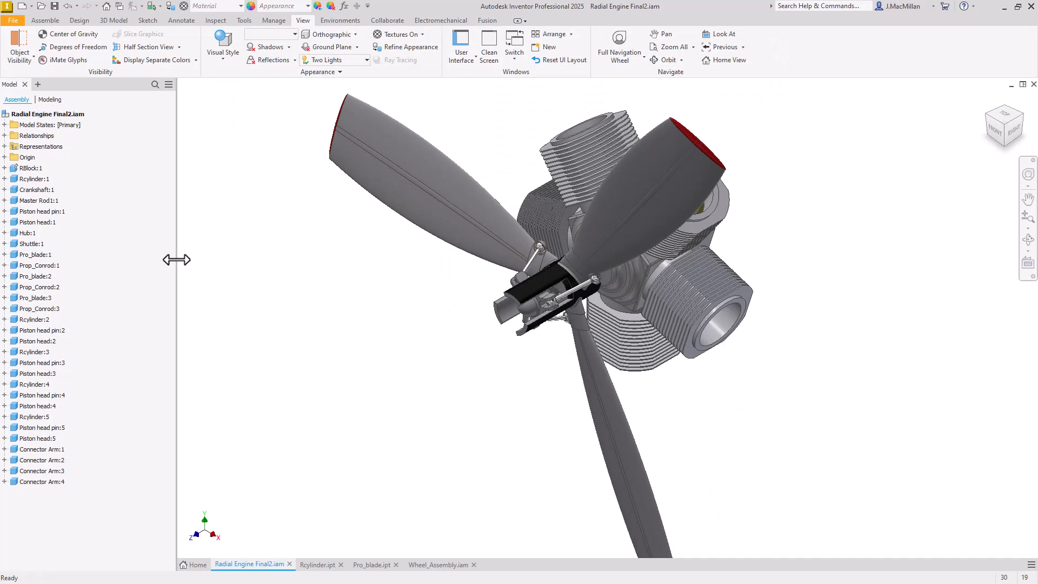
pyautogui.moveTo(232, 178)
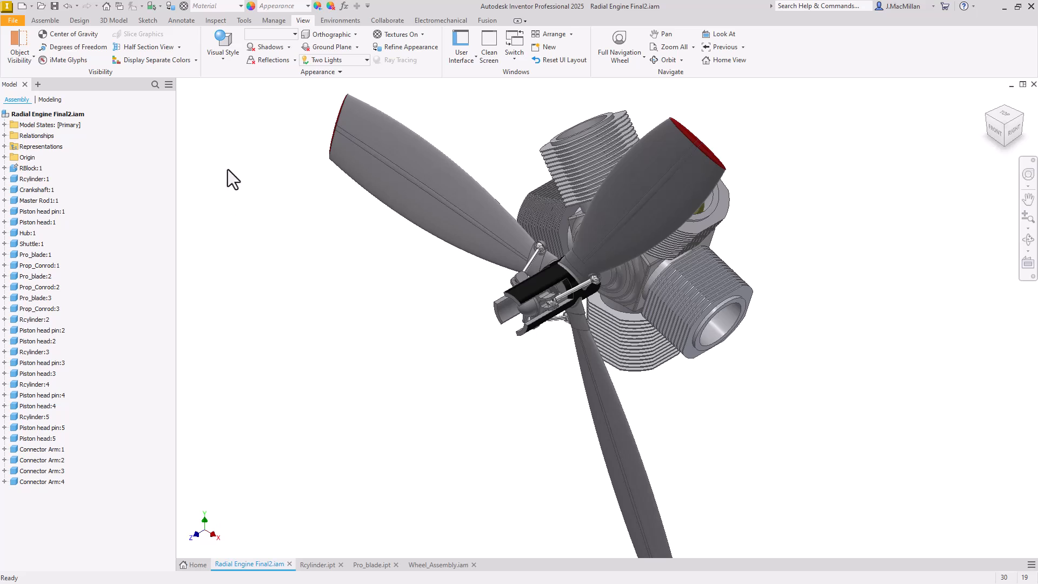
pyautogui.moveTo(447, 113)
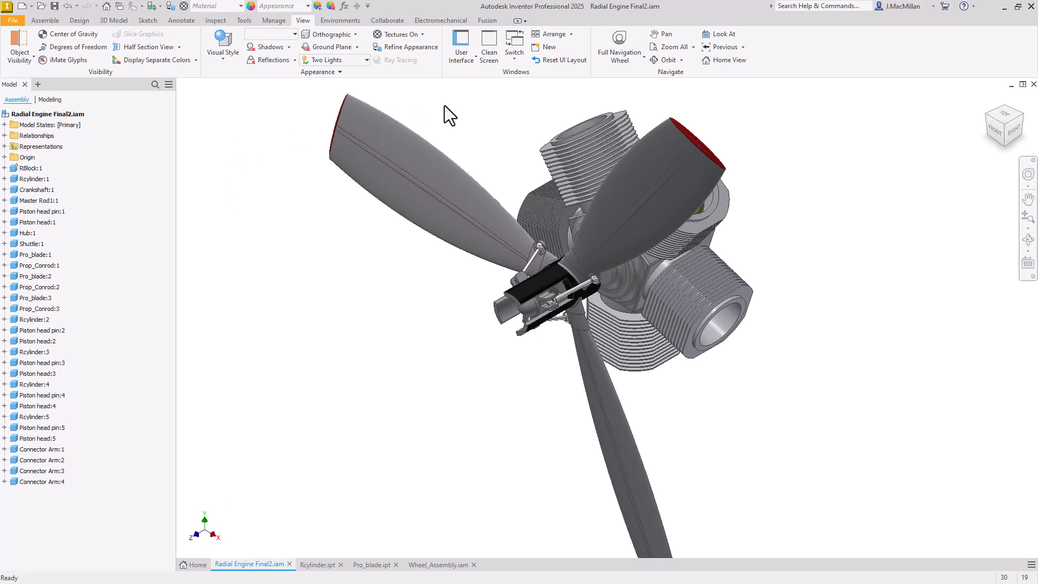
pyautogui.moveTo(456, 113)
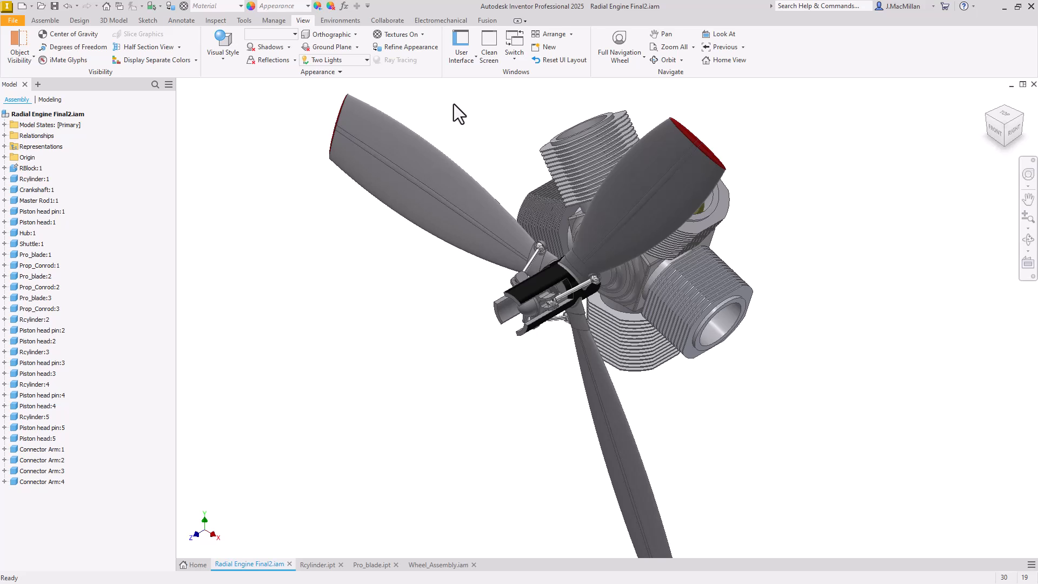
pyautogui.moveTo(563, 60)
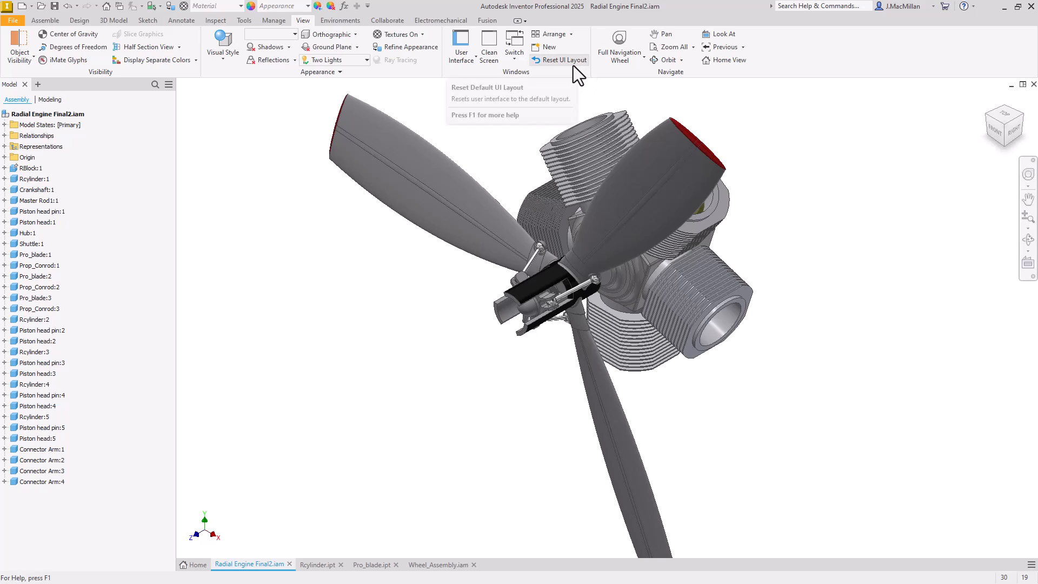
pyautogui.moveTo(576, 77)
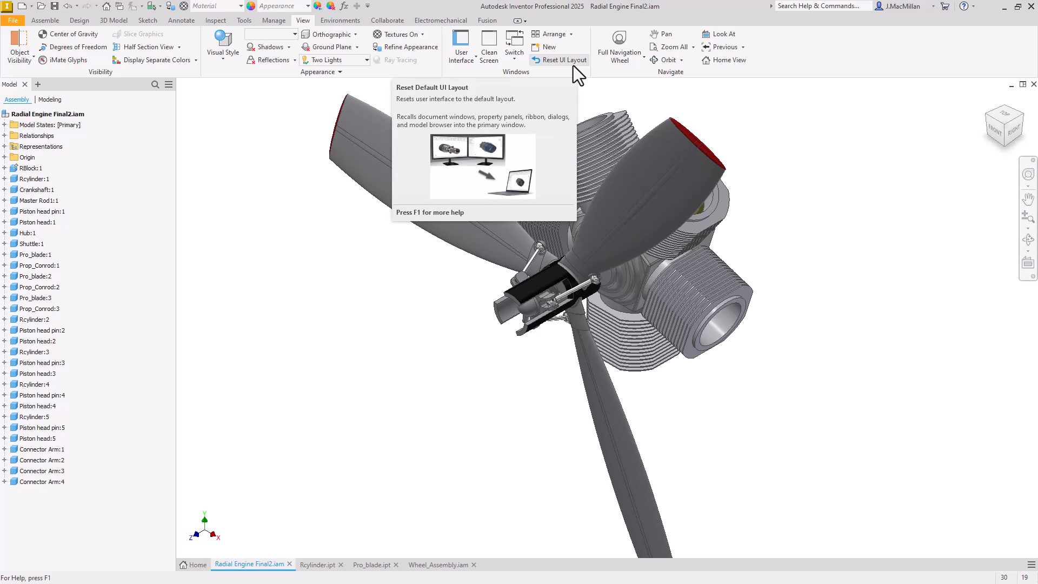
pyautogui.moveTo(279, 115)
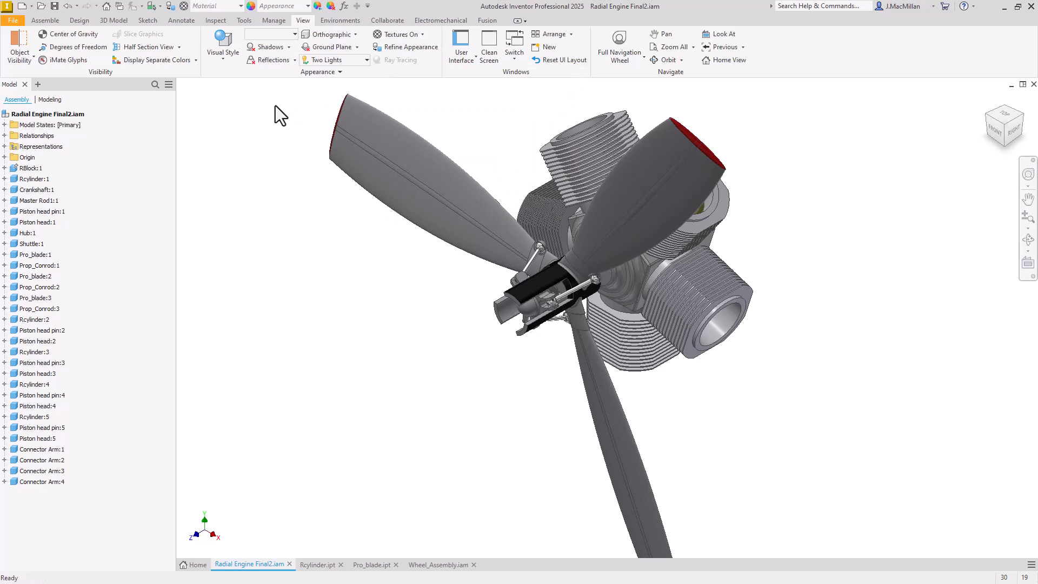